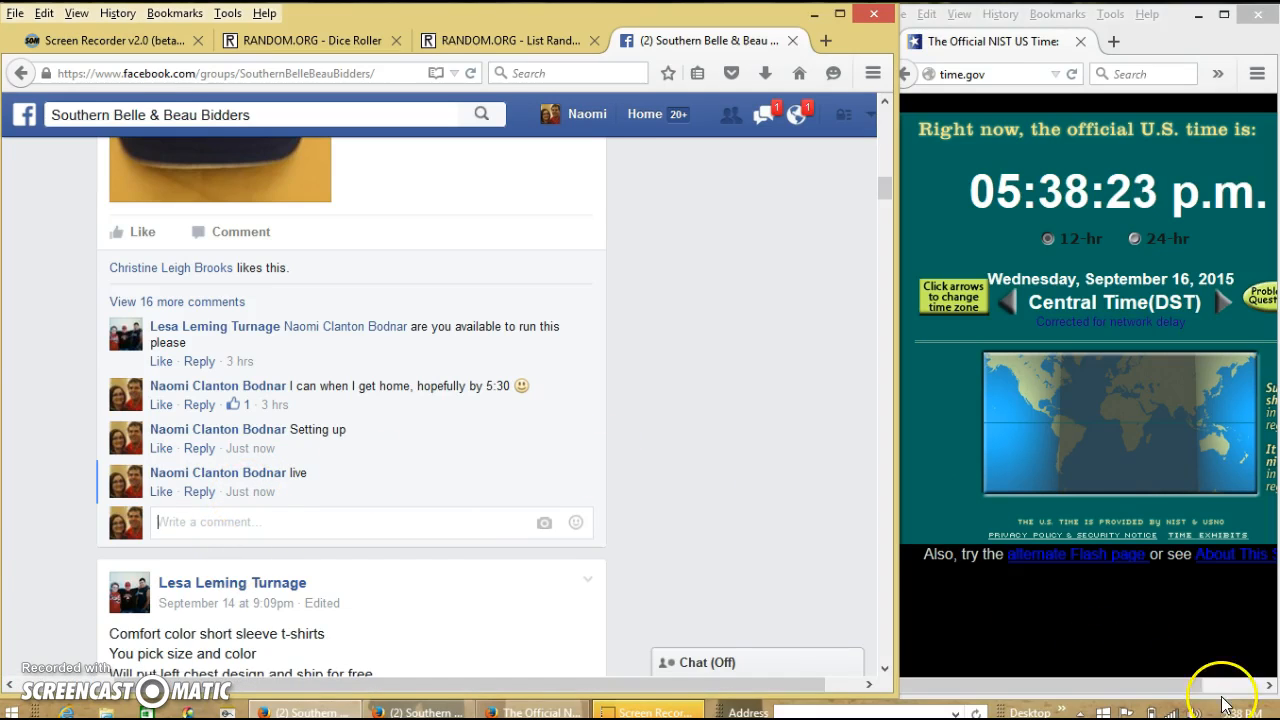
# Switch from the Facebook thread to the RANDOM.ORG List Randomizer holding the bidders' names
pyautogui.click(504, 40)
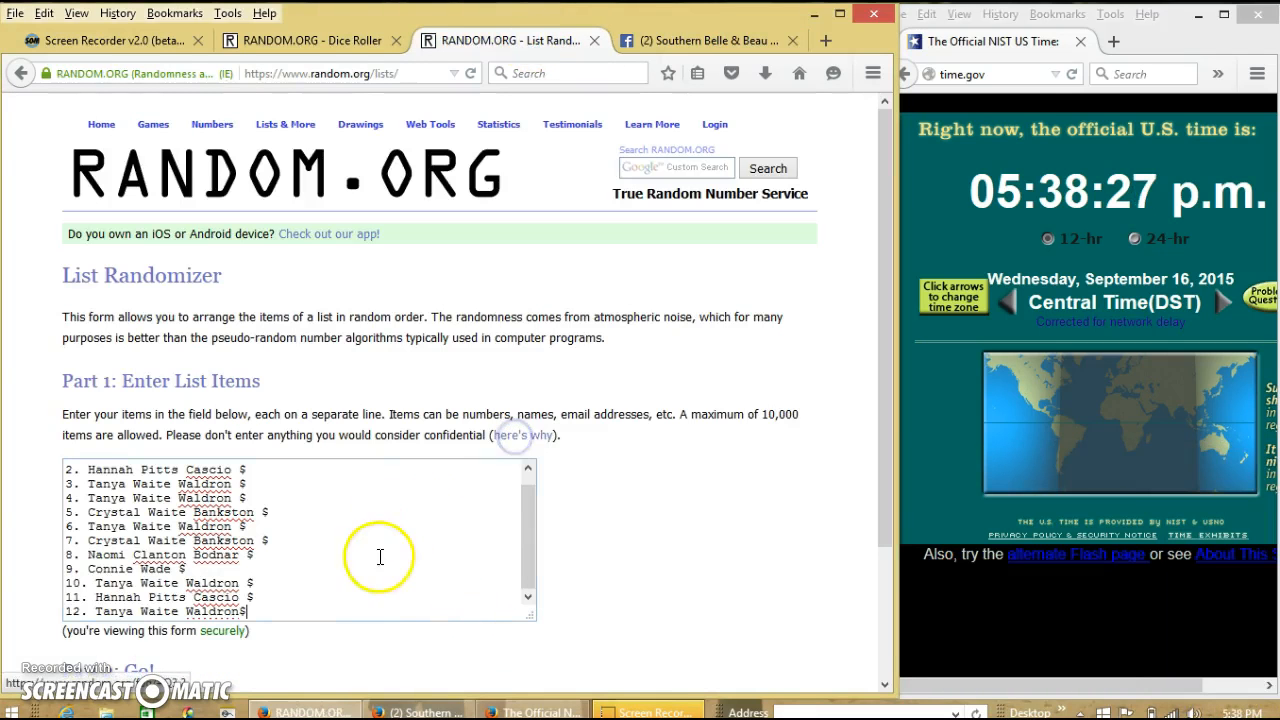
pyautogui.scroll(-3)
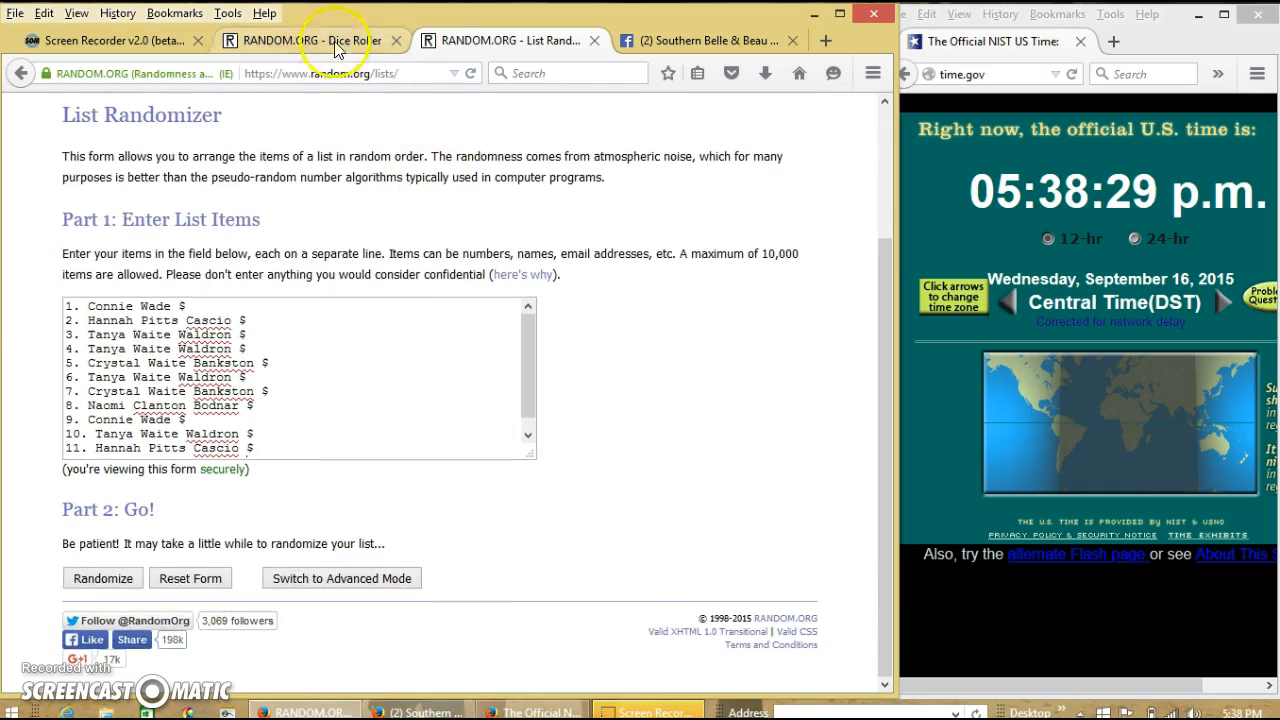
# Roll two virtual dice on the Dice Roller, roll them again, then return to the List Randomizer
pyautogui.click(310, 40)
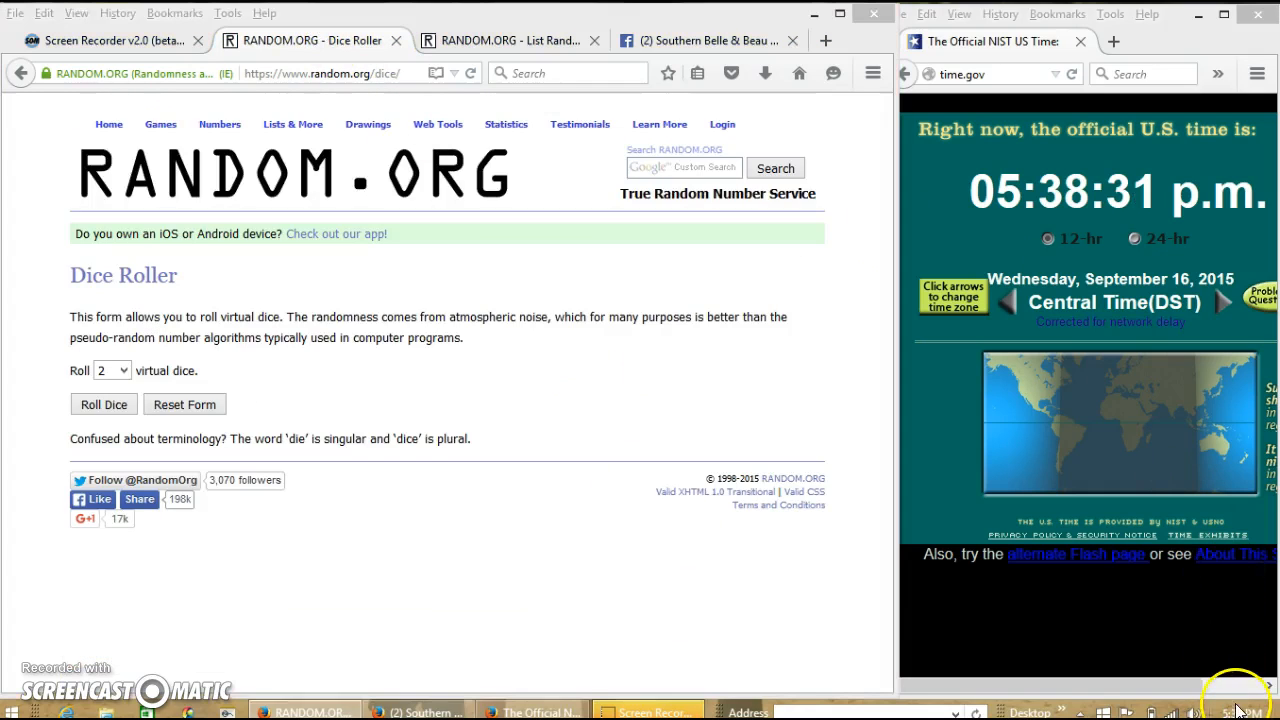
pyautogui.click(1244, 712)
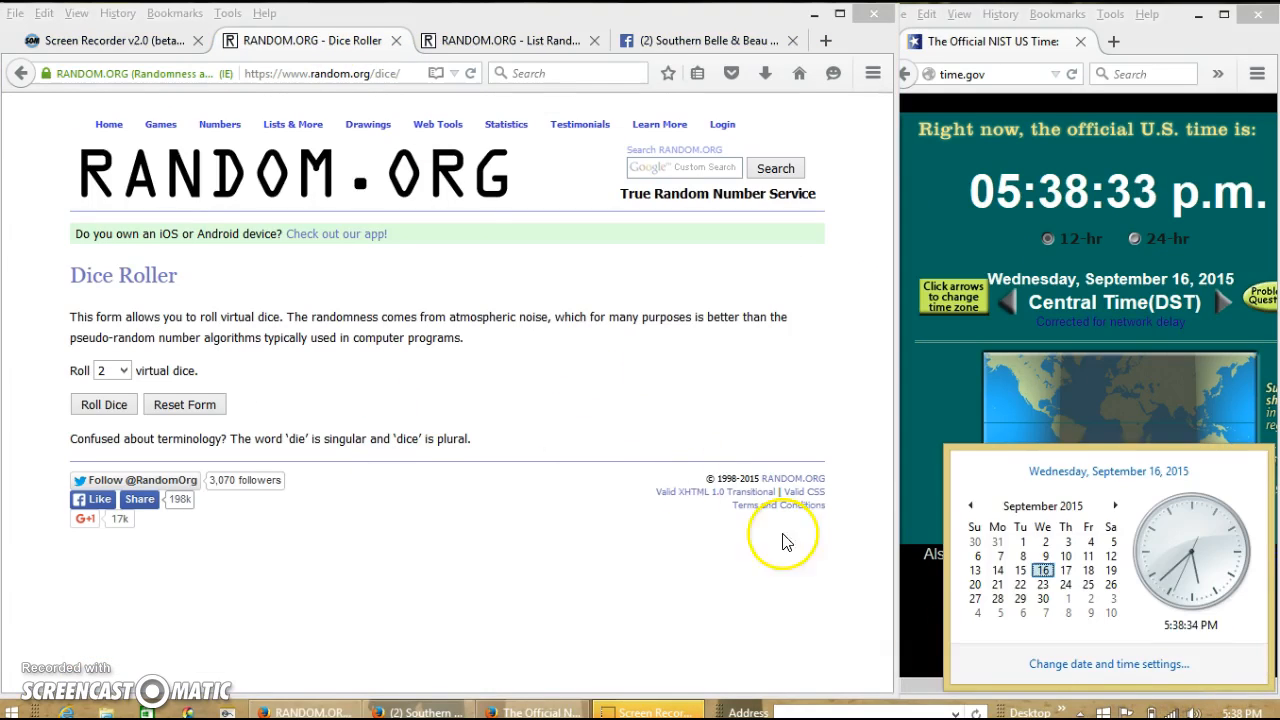
pyautogui.click(104, 404)
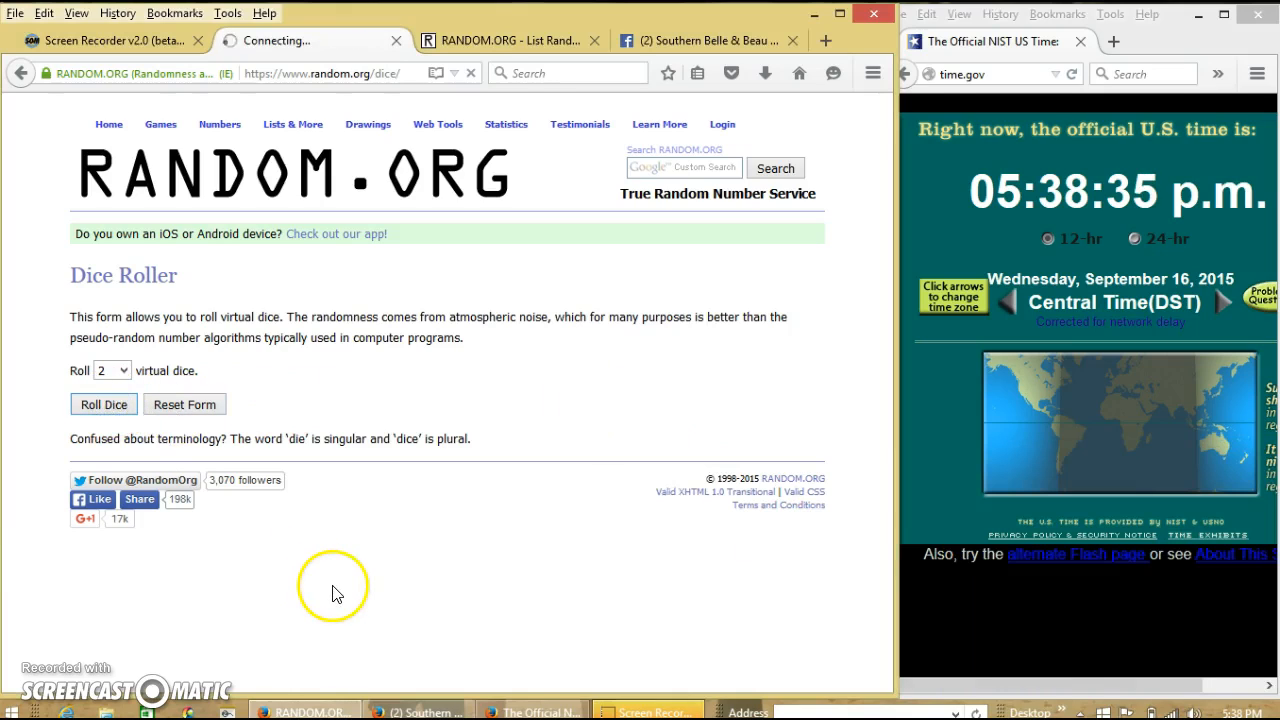
pyautogui.moveTo(344, 598)
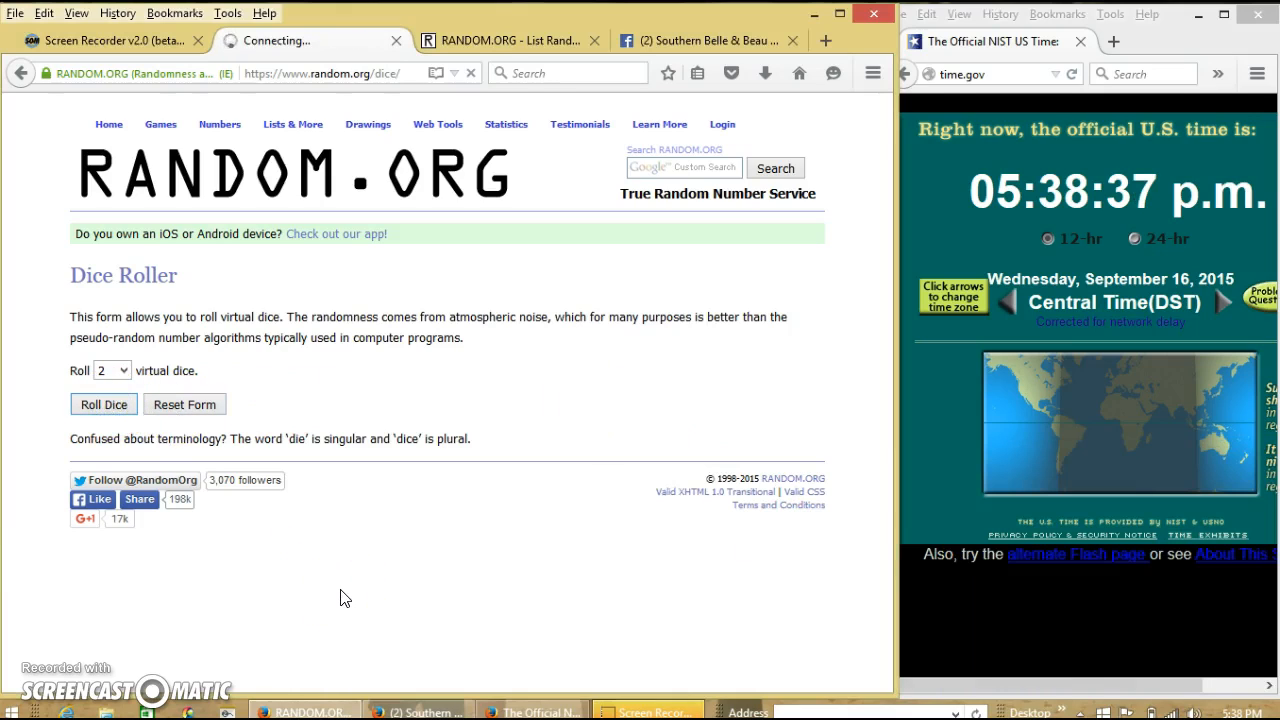
pyautogui.moveTo(344, 590)
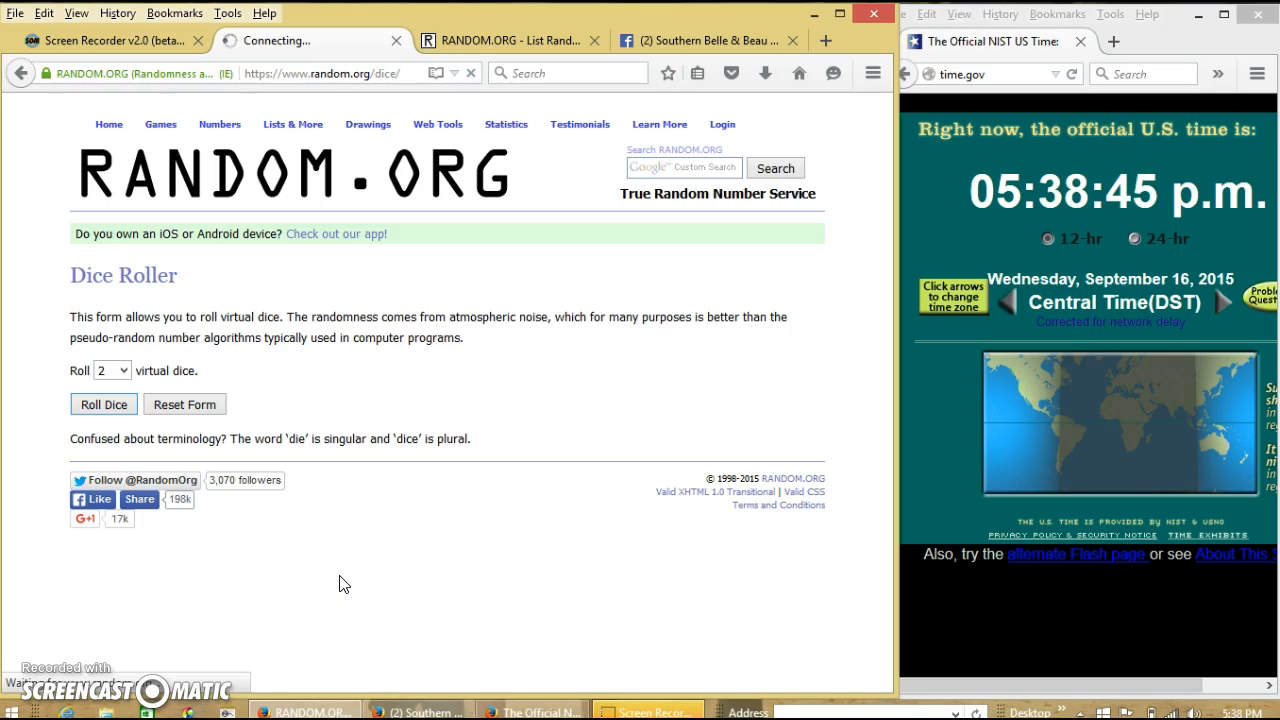
pyautogui.click(104, 404)
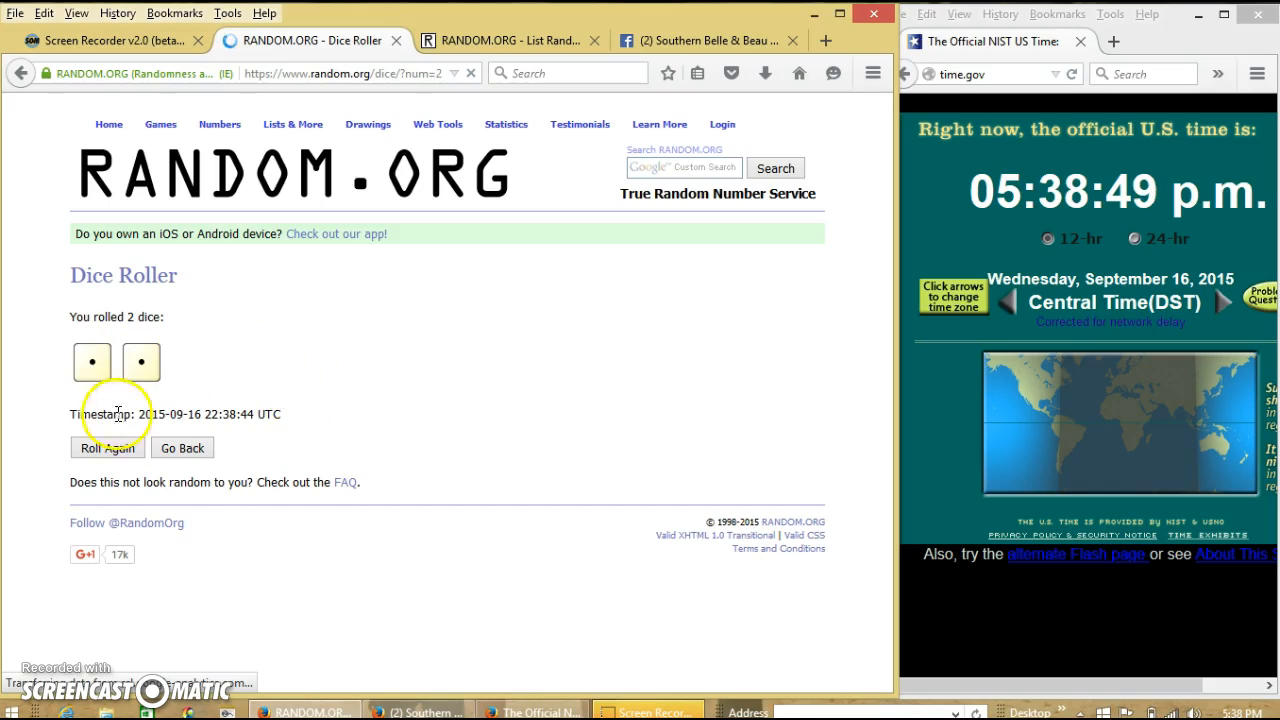
pyautogui.click(108, 448)
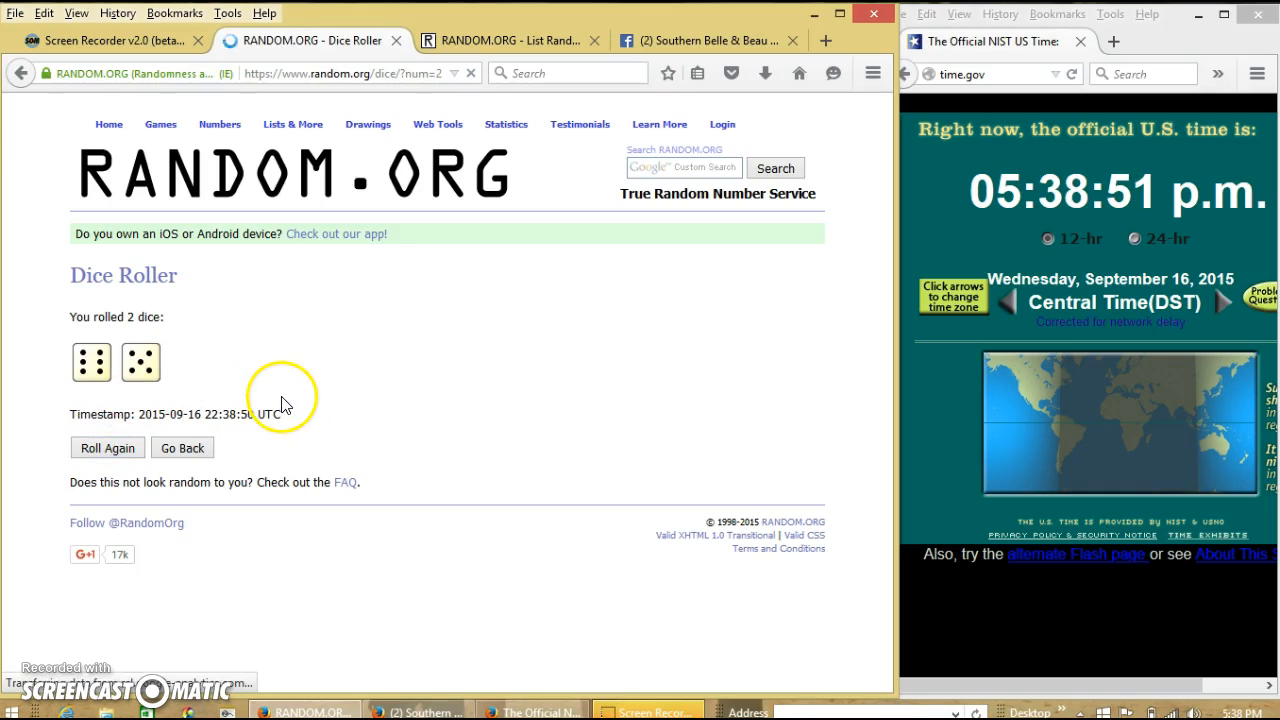
pyautogui.click(504, 40)
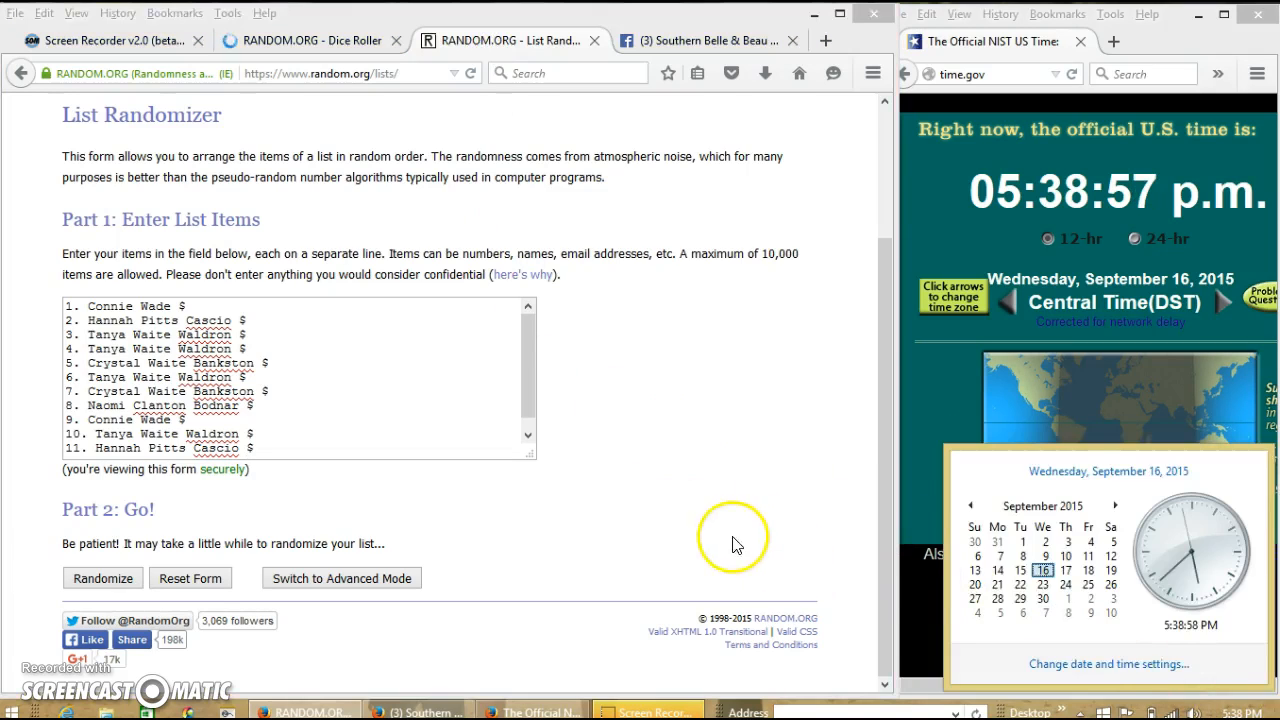
# Randomize the 12-name list once, then look back at the two-dice result
pyautogui.click(104, 578)
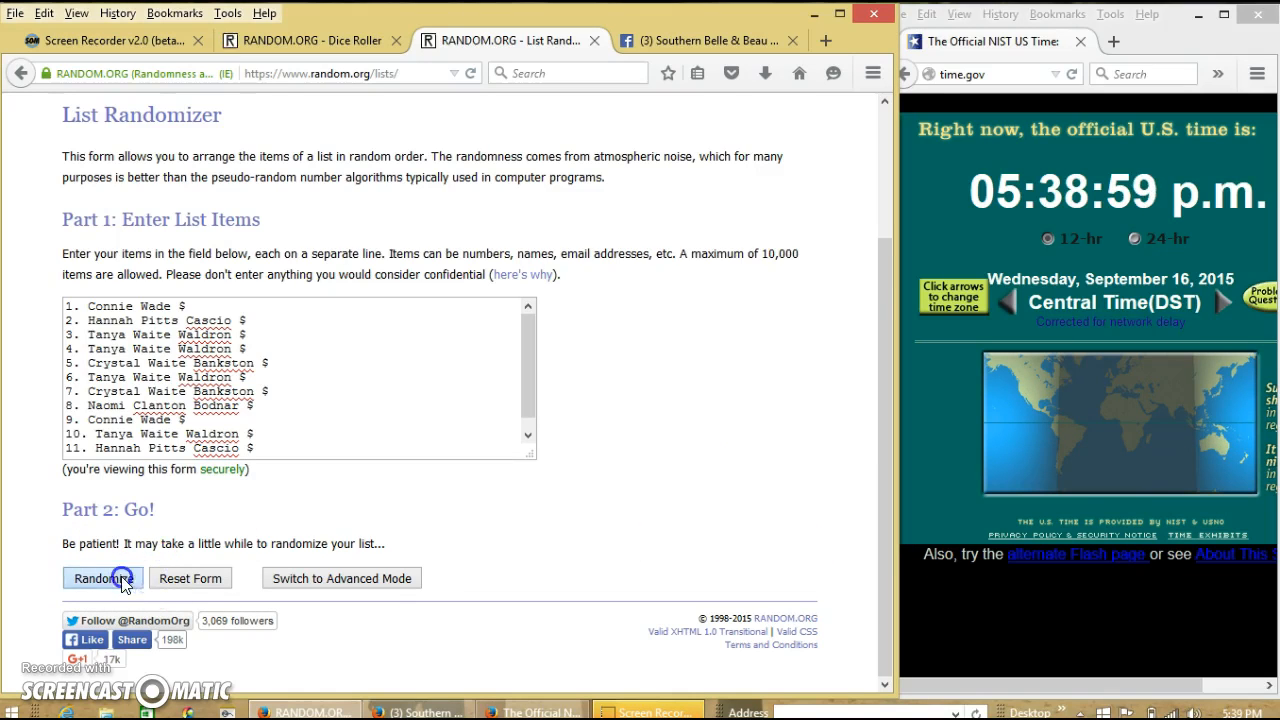
pyautogui.click(102, 578)
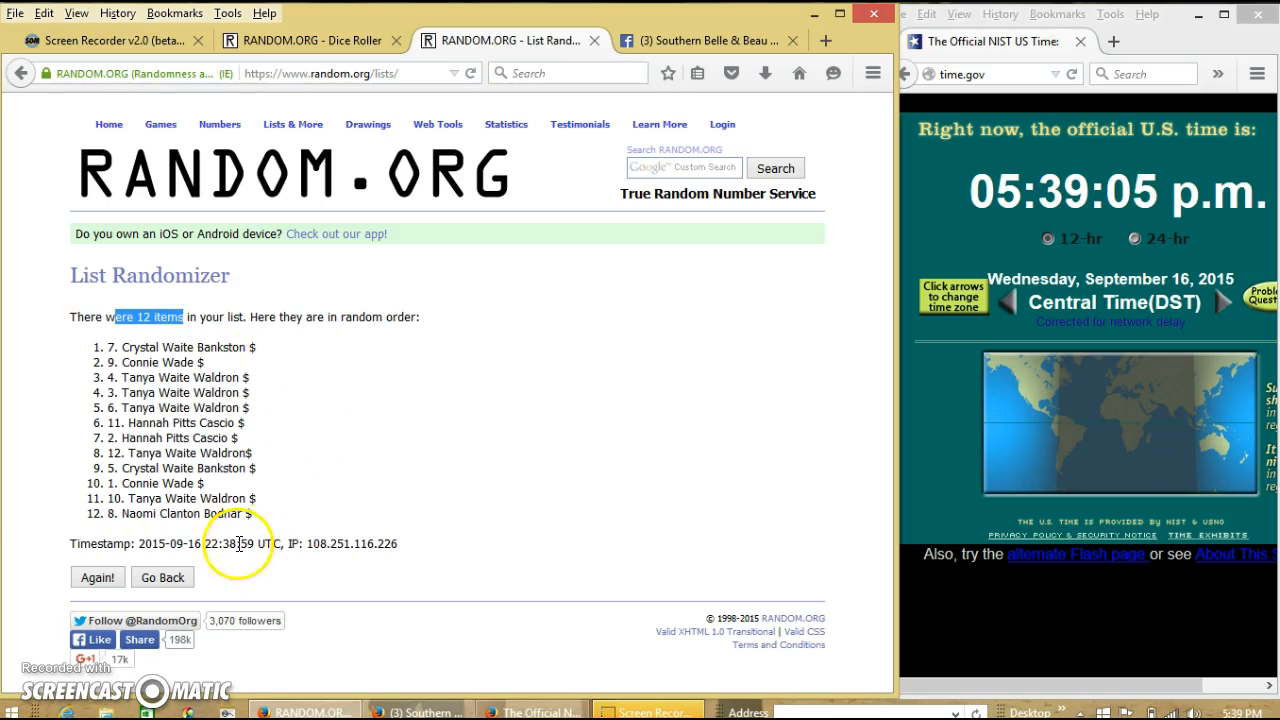
pyautogui.click(300, 40)
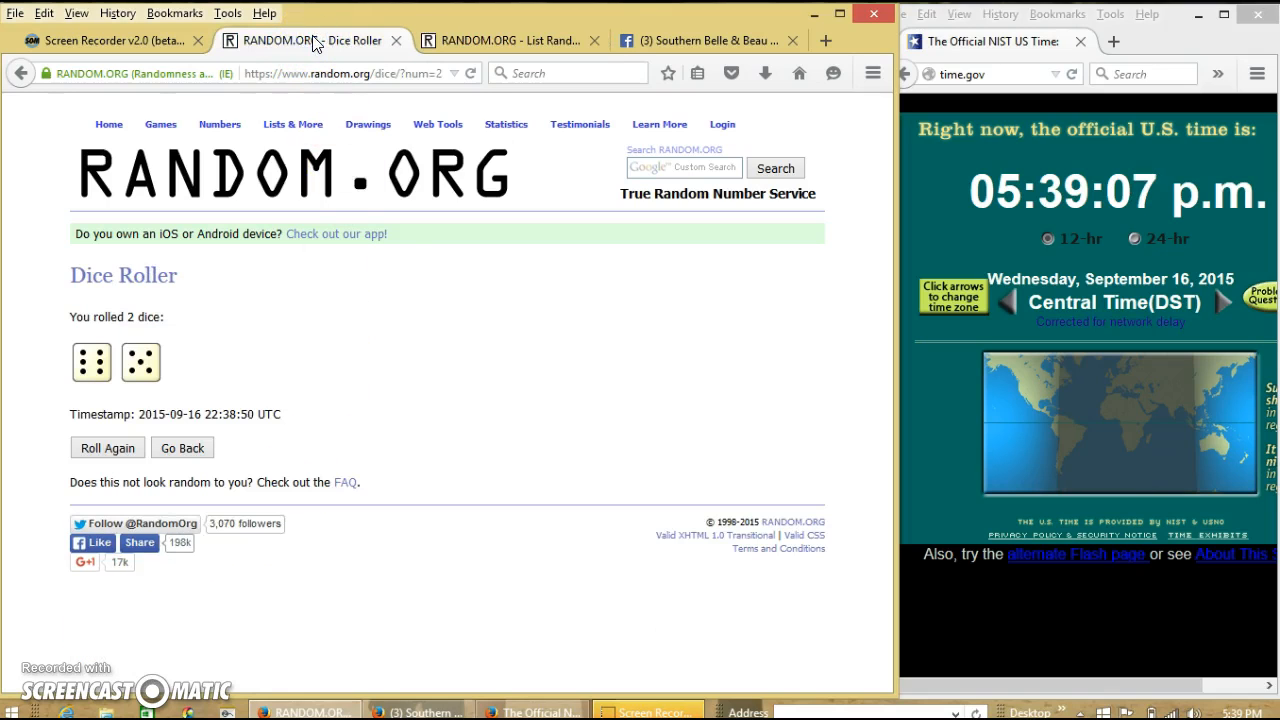
# Reshuffle the 12-name list repeatedly with Again, working through the second, third and following randomizations
pyautogui.click(510, 40)
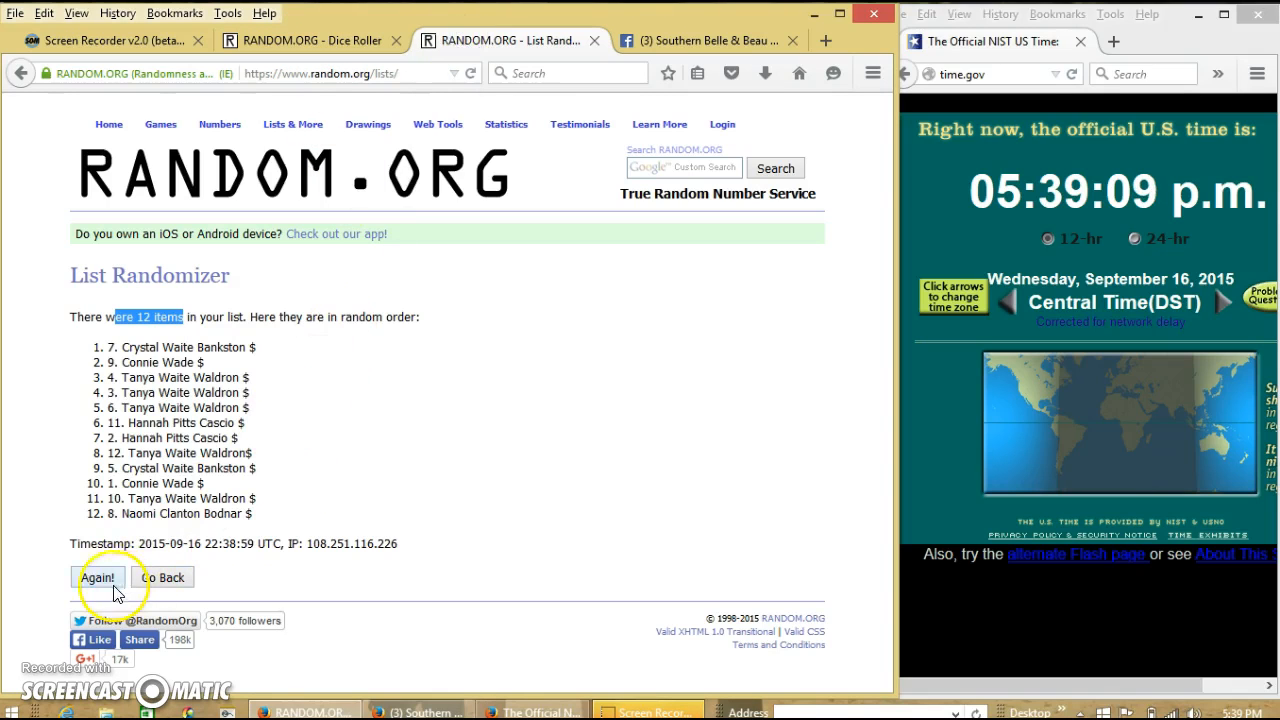
pyautogui.click(98, 576)
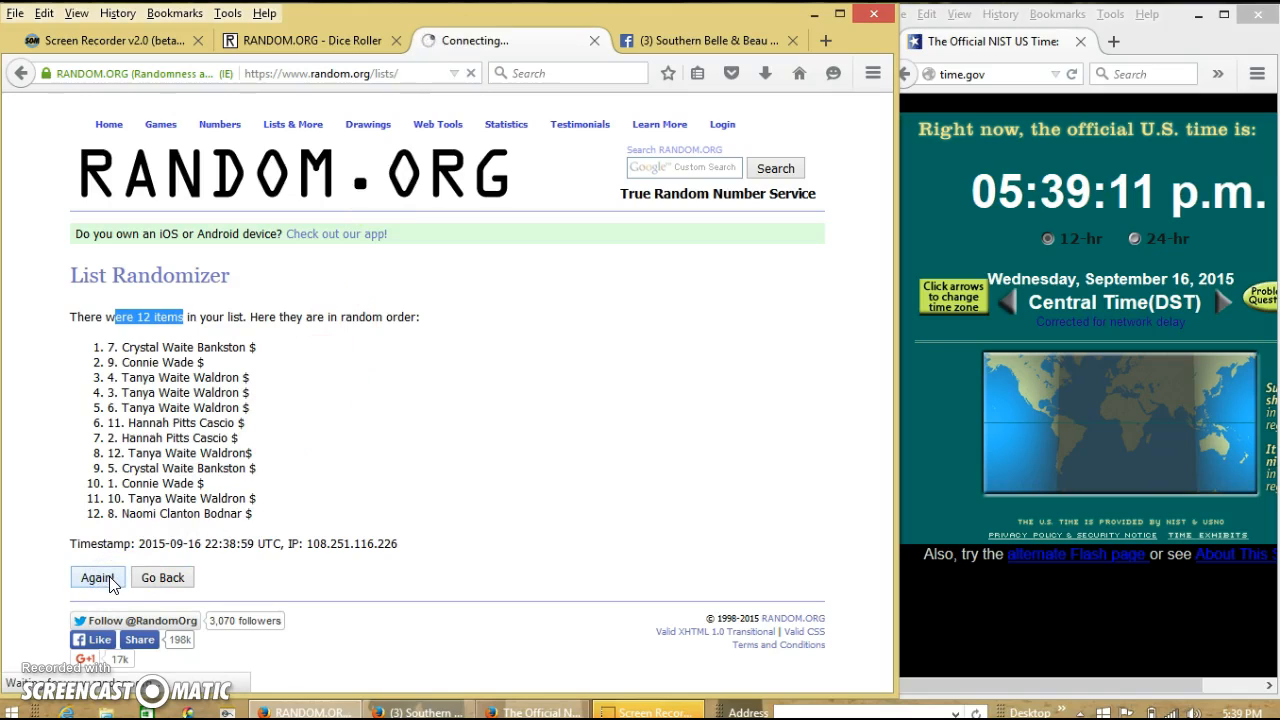
pyautogui.click(96, 576)
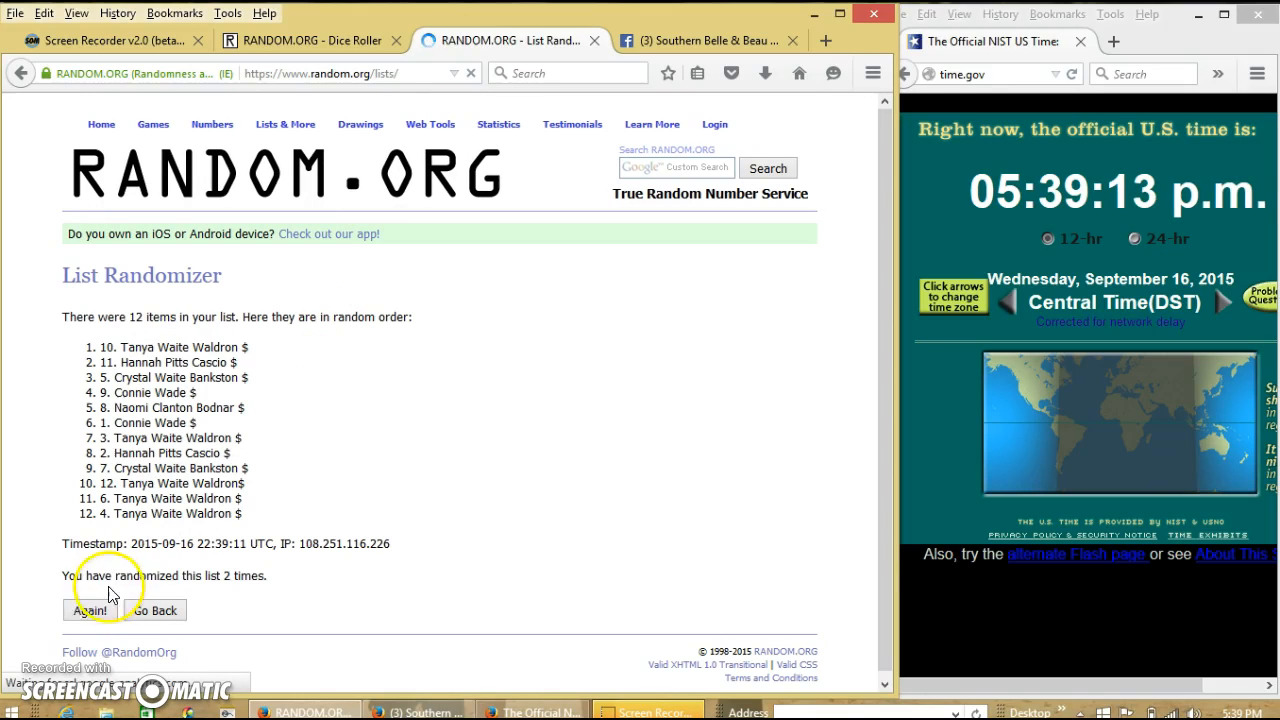
pyautogui.click(90, 610)
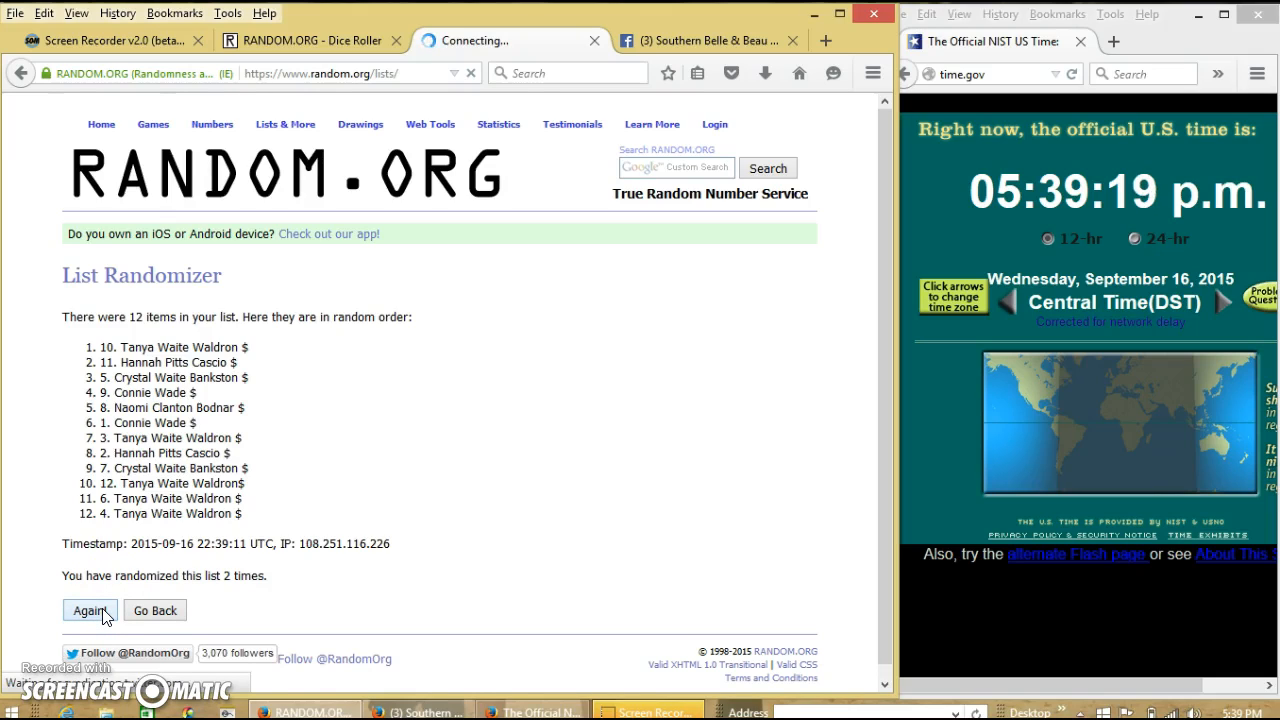
pyautogui.click(88, 610)
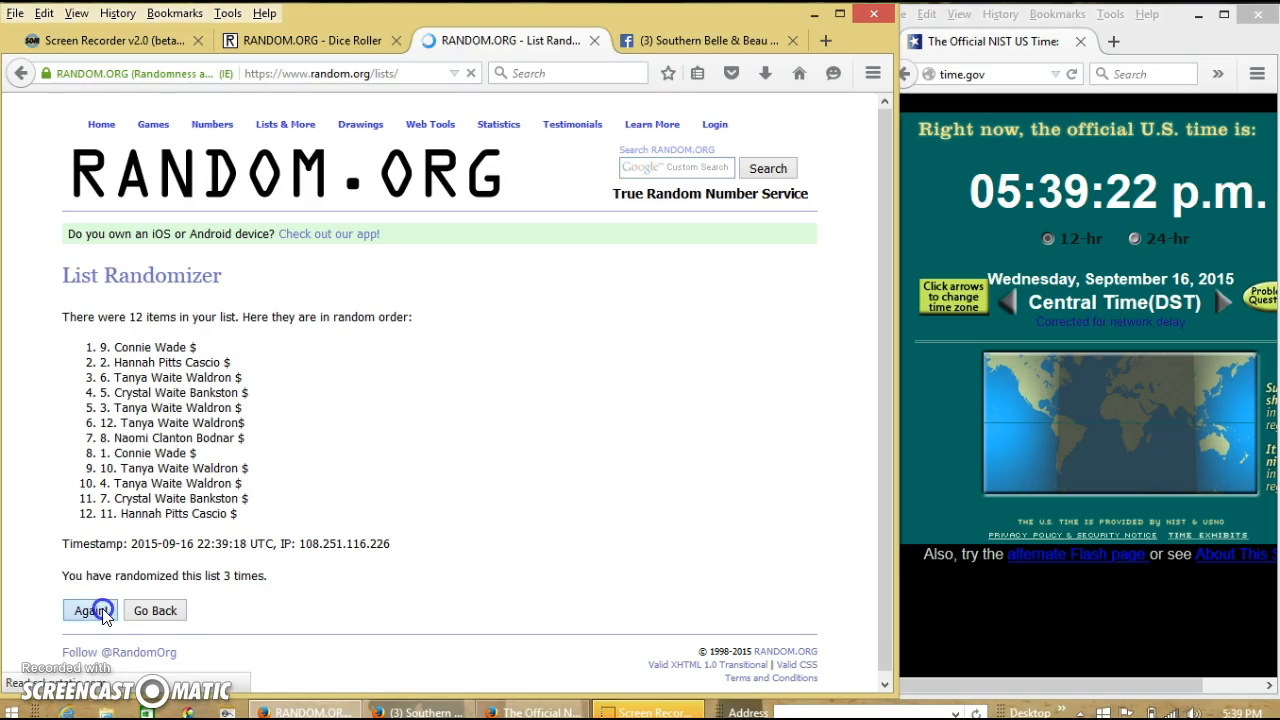
pyautogui.click(92, 610)
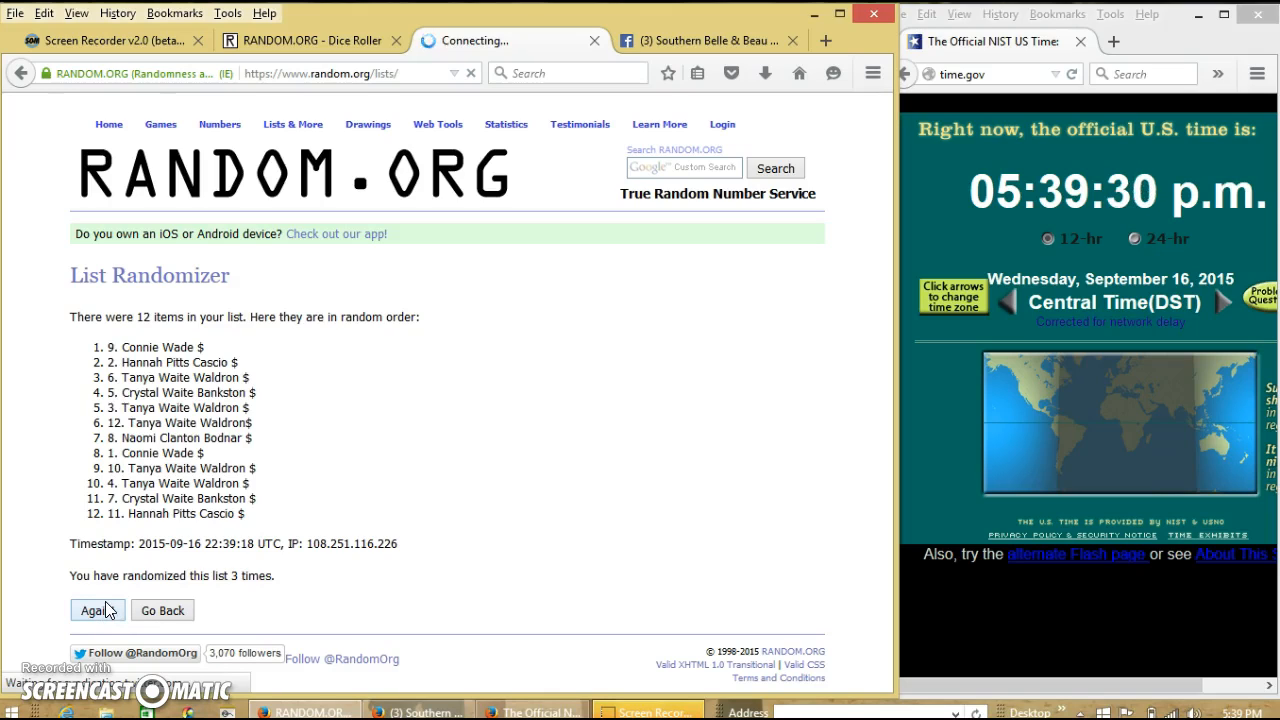
pyautogui.click(94, 610)
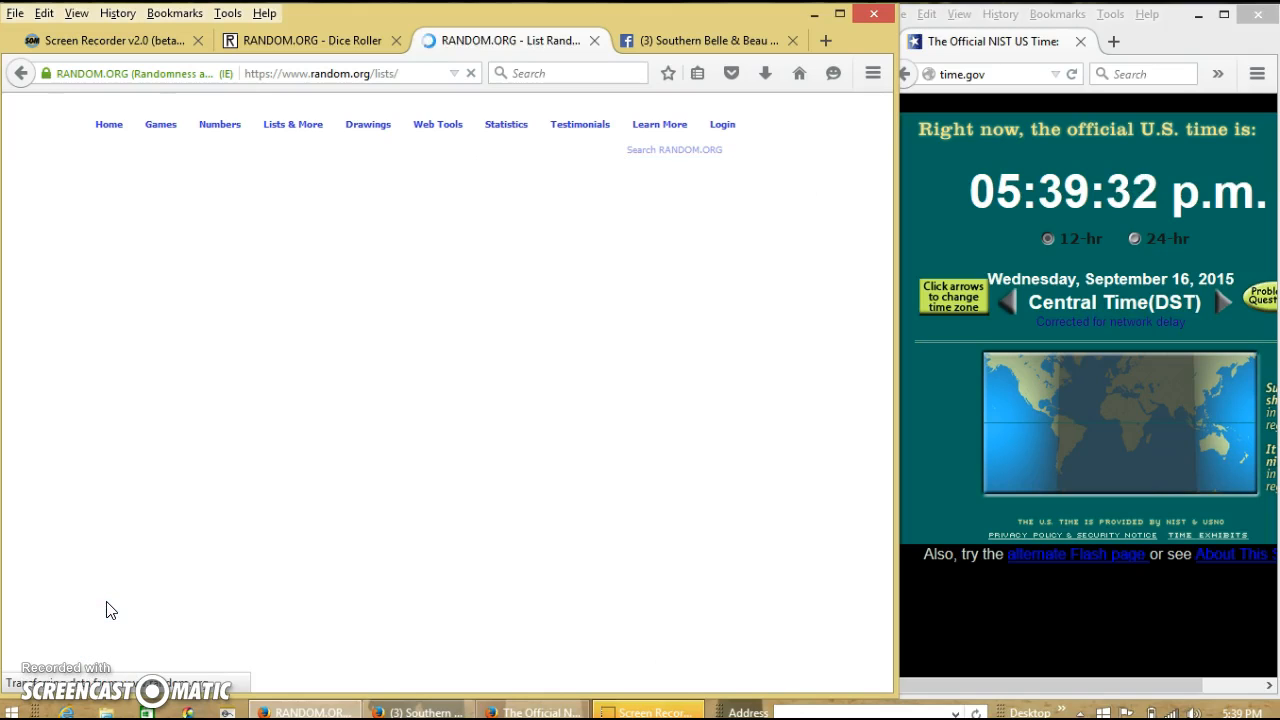
pyautogui.click(90, 610)
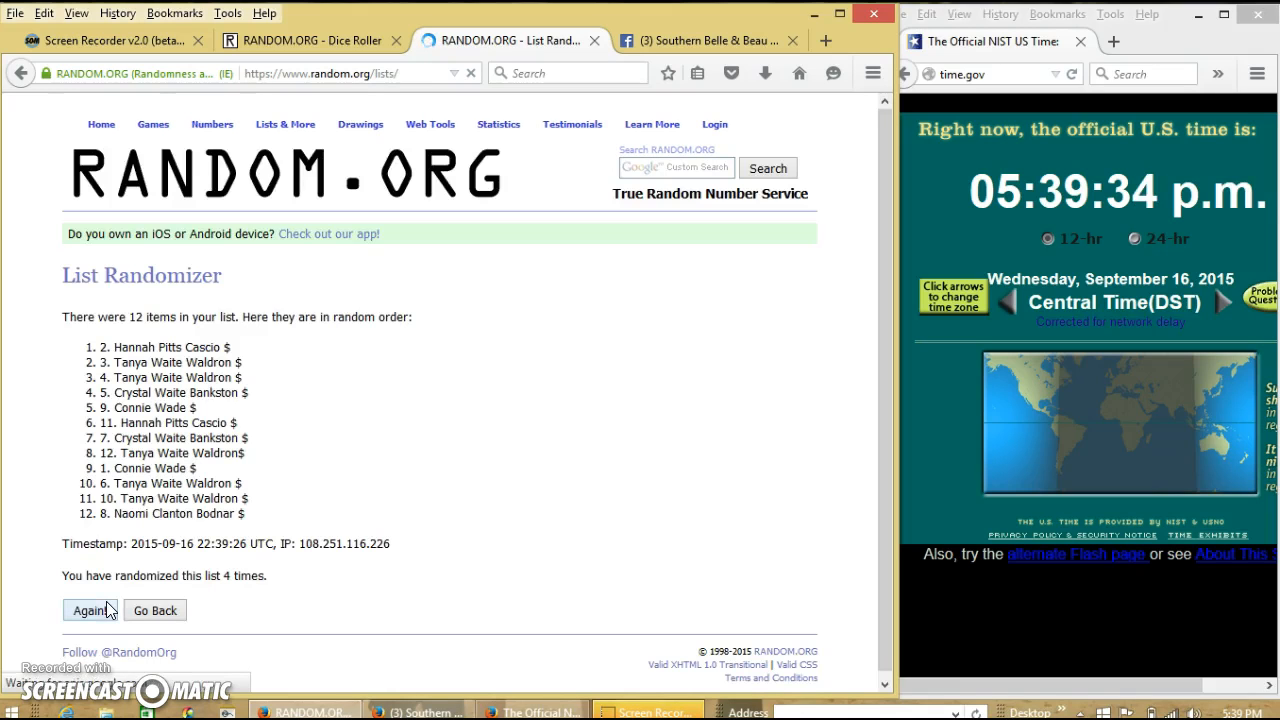
pyautogui.click(90, 610)
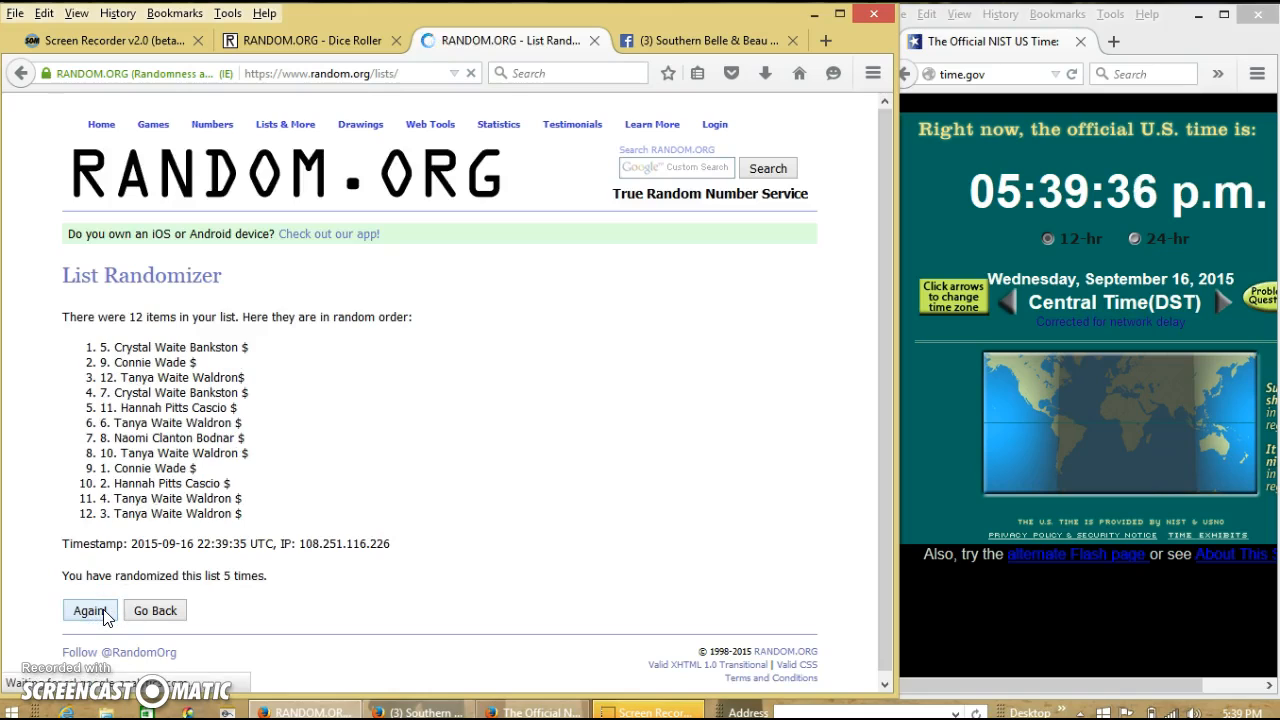
# Keep reshuffling until the page reports the list randomized 10 times
pyautogui.click(90, 610)
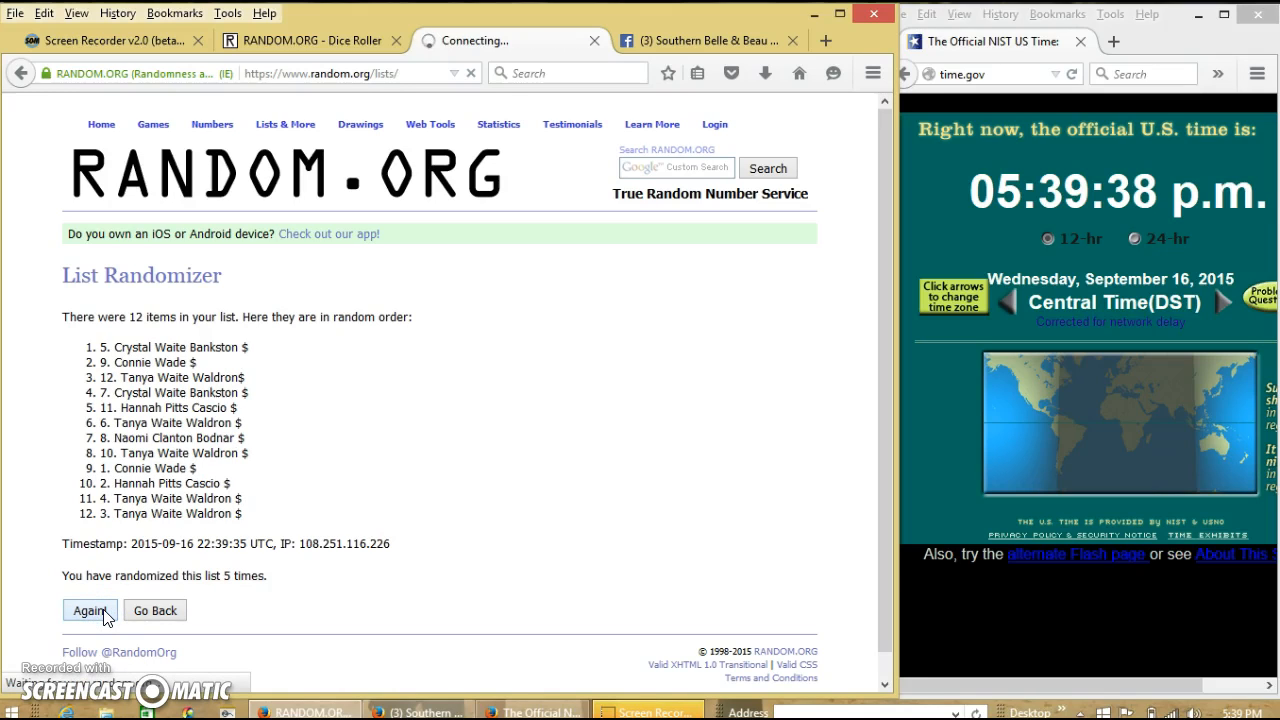
pyautogui.click(90, 610)
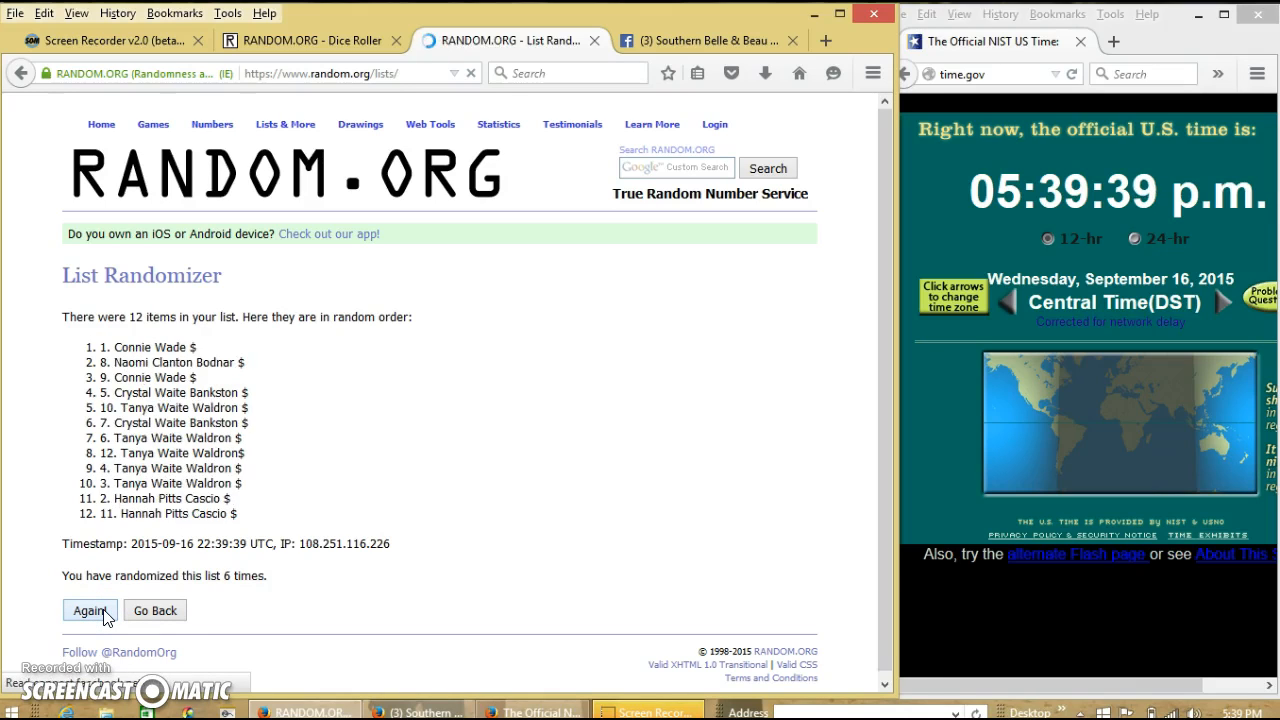
pyautogui.click(90, 610)
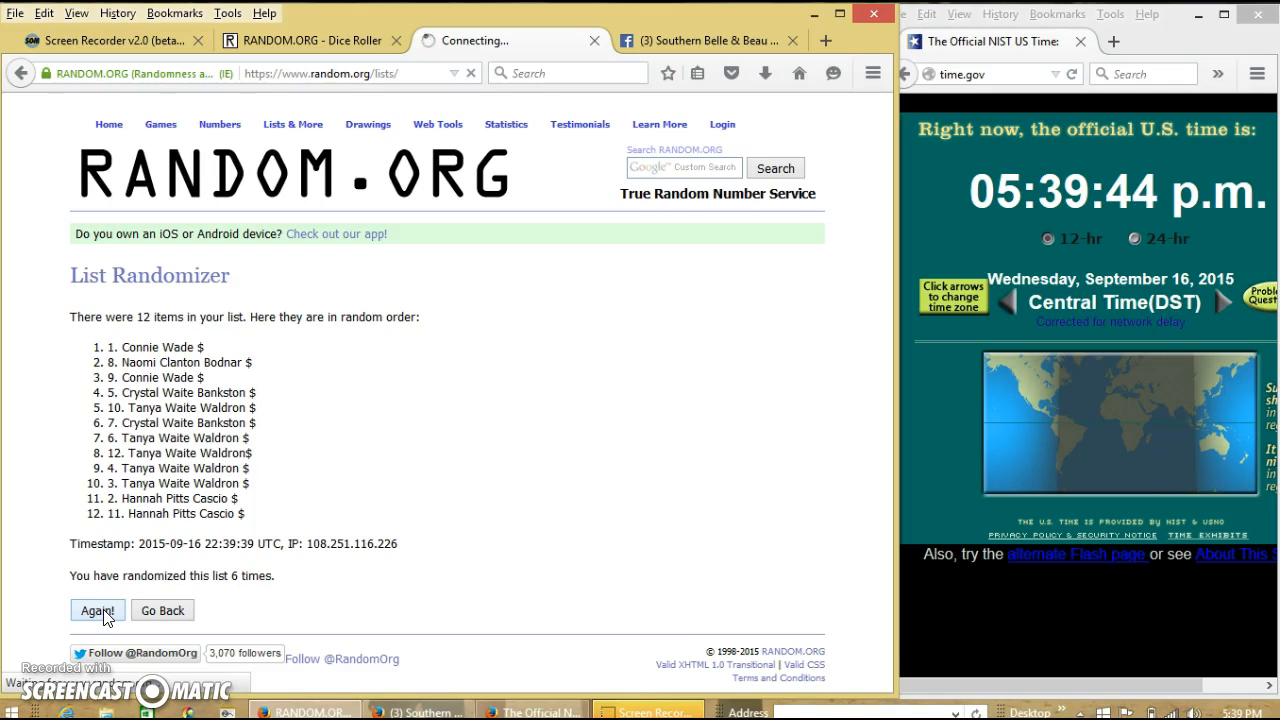
pyautogui.click(96, 610)
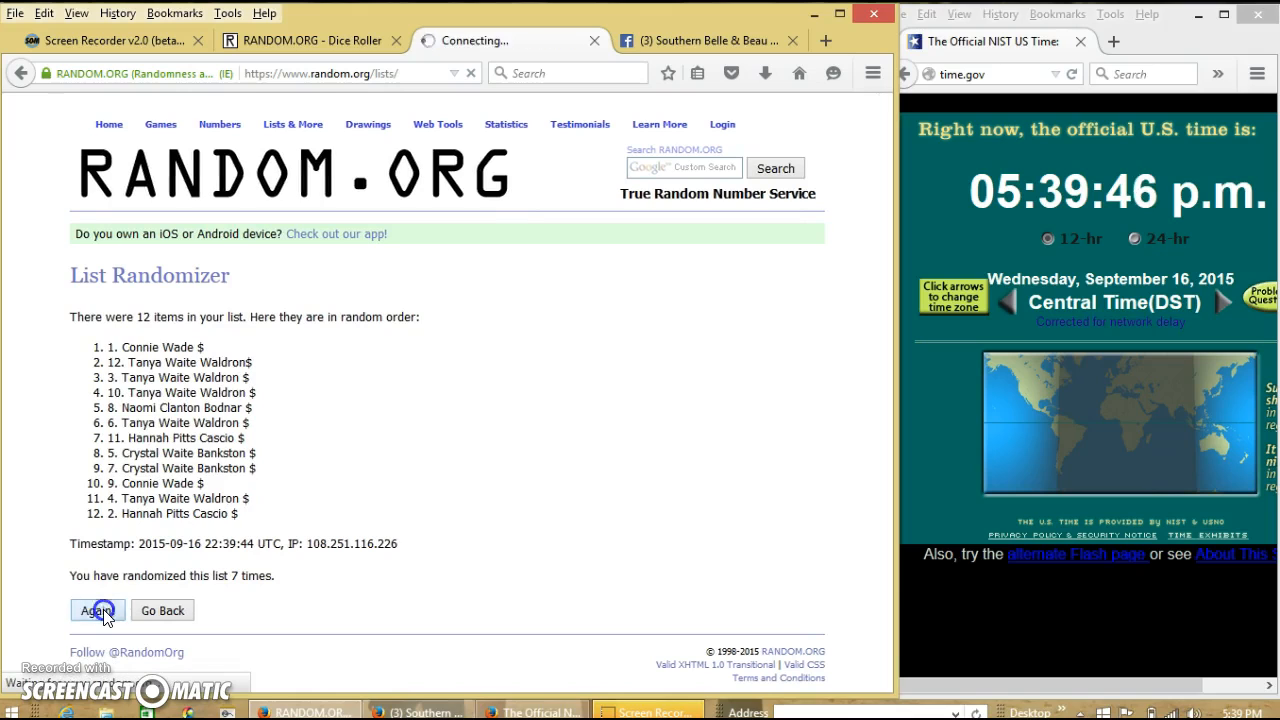
pyautogui.click(96, 610)
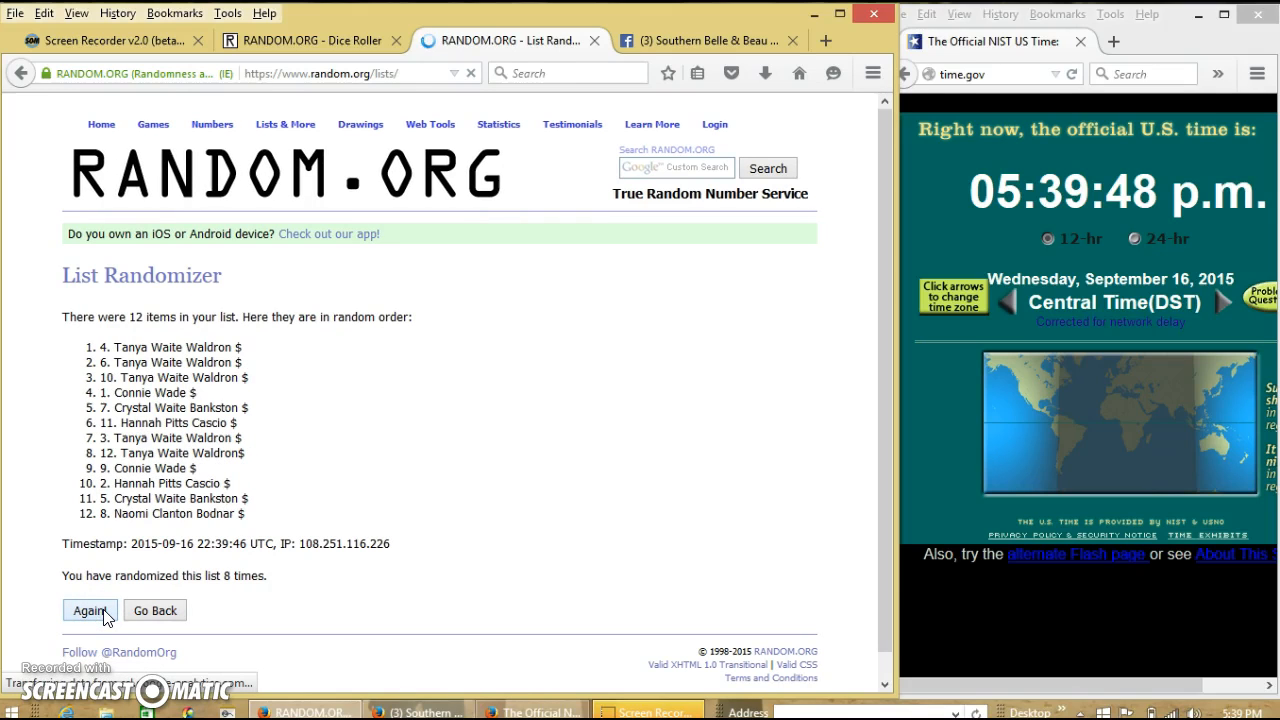
pyautogui.click(90, 610)
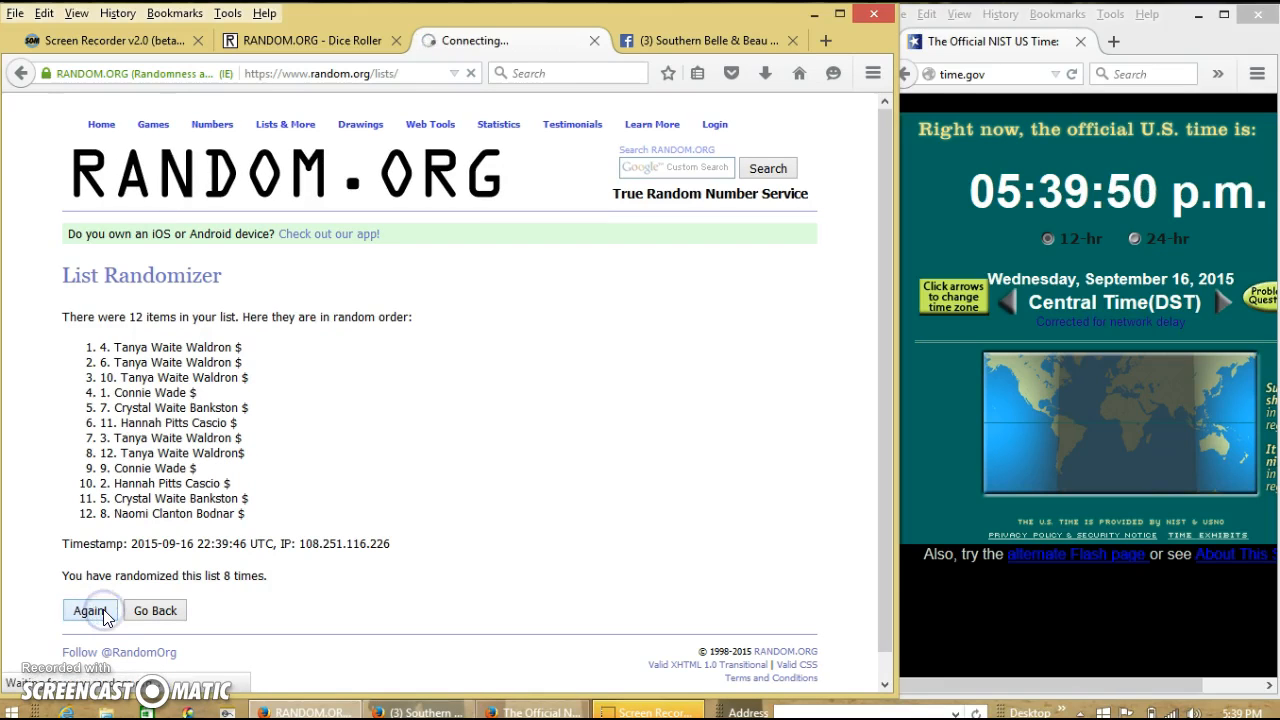
pyautogui.click(90, 610)
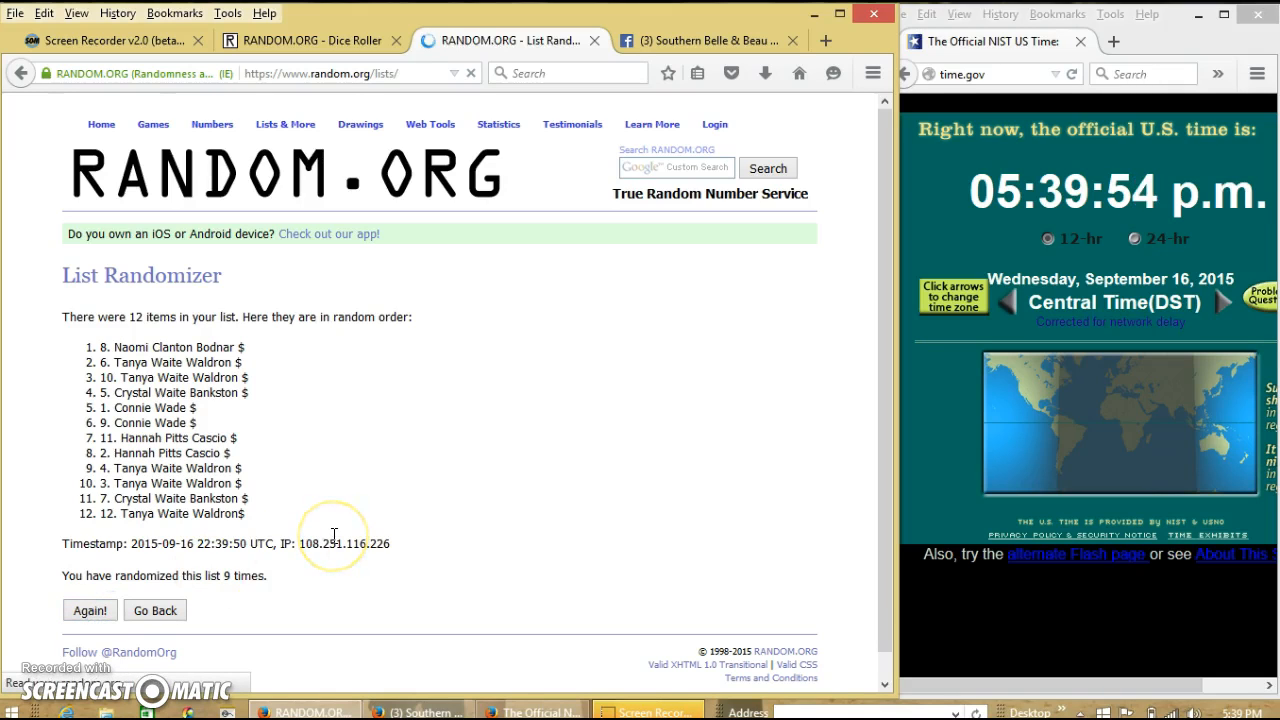
pyautogui.click(88, 610)
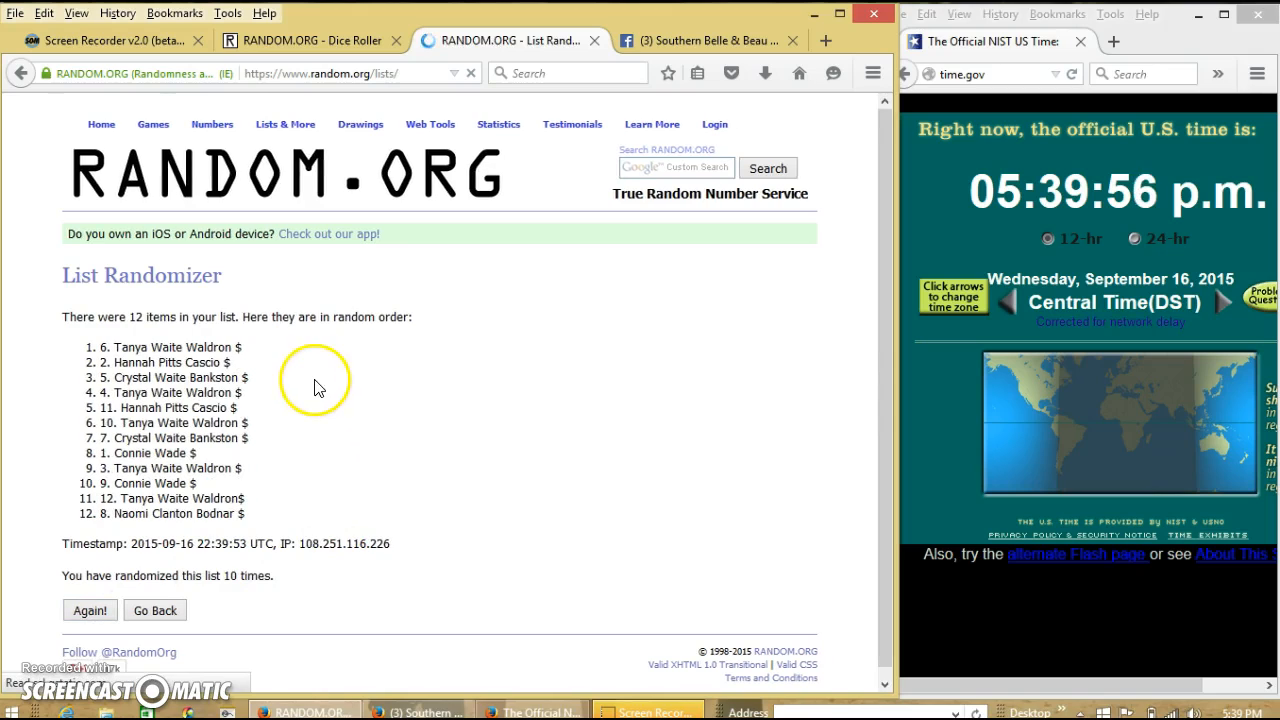
pyautogui.moveTo(308, 504)
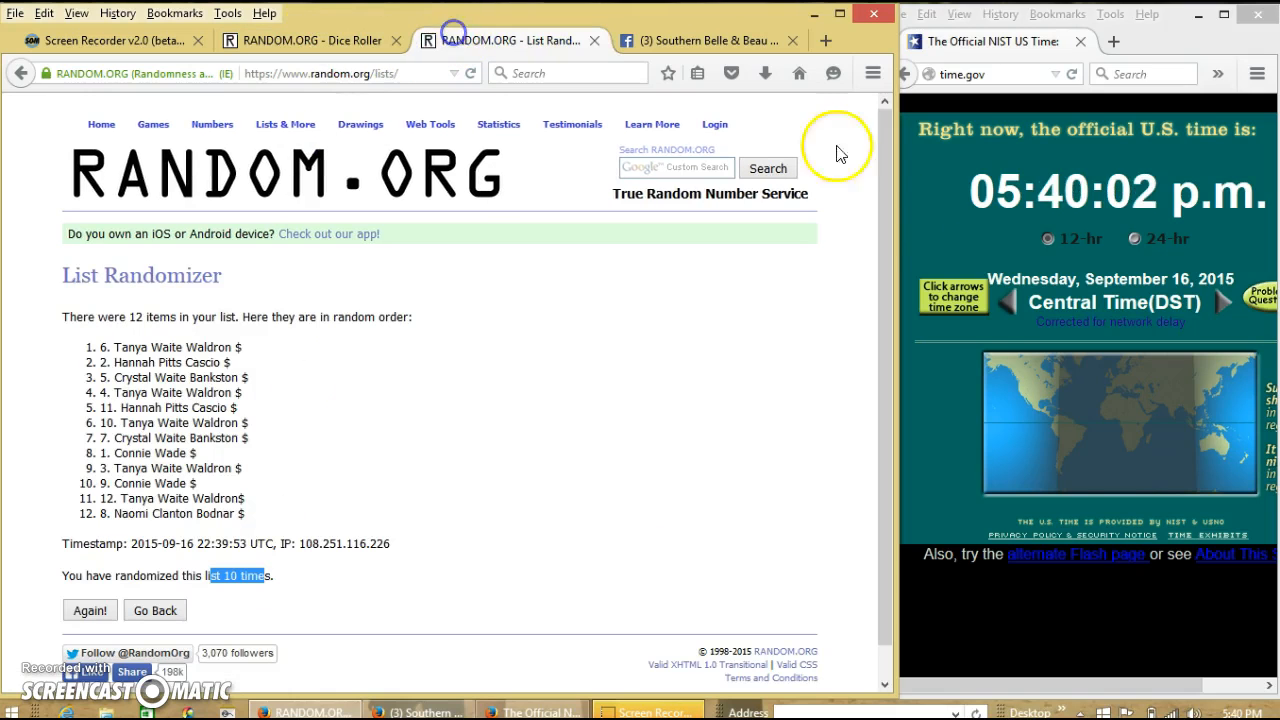
# Randomize the list an eleventh time so the winner tops the order, then show the dice roll result
pyautogui.click(1262, 712)
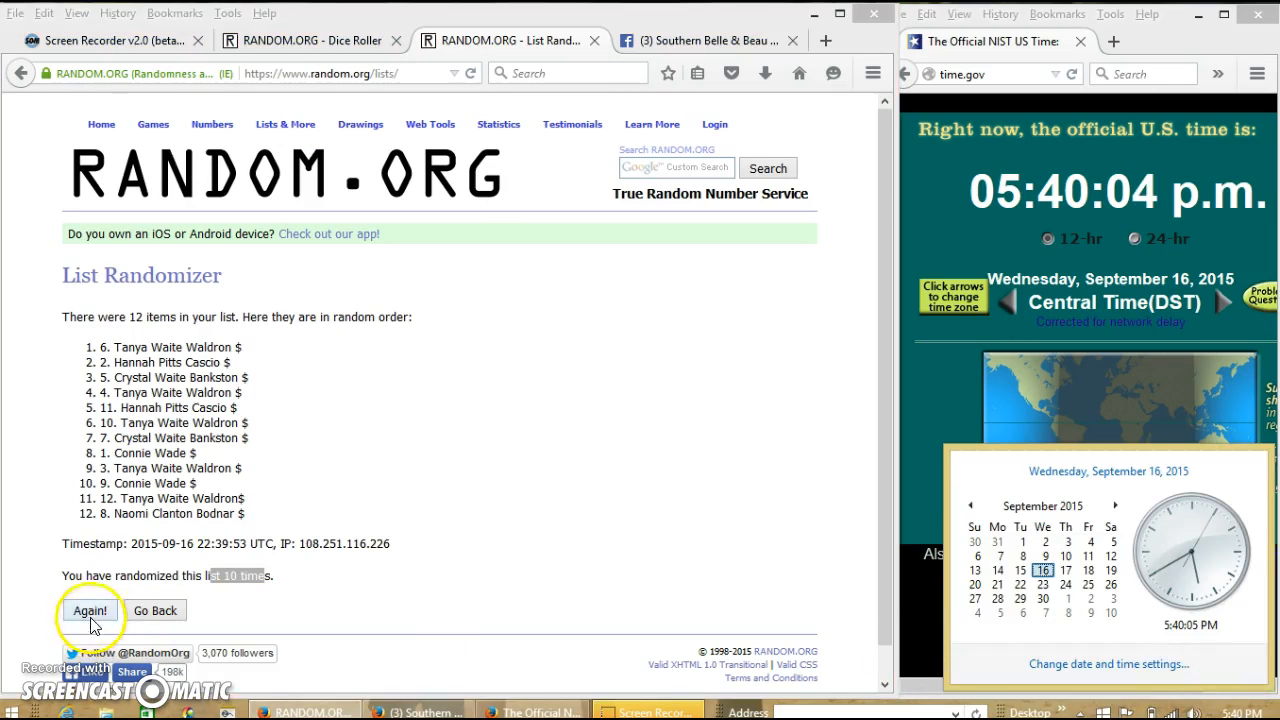
pyautogui.click(90, 610)
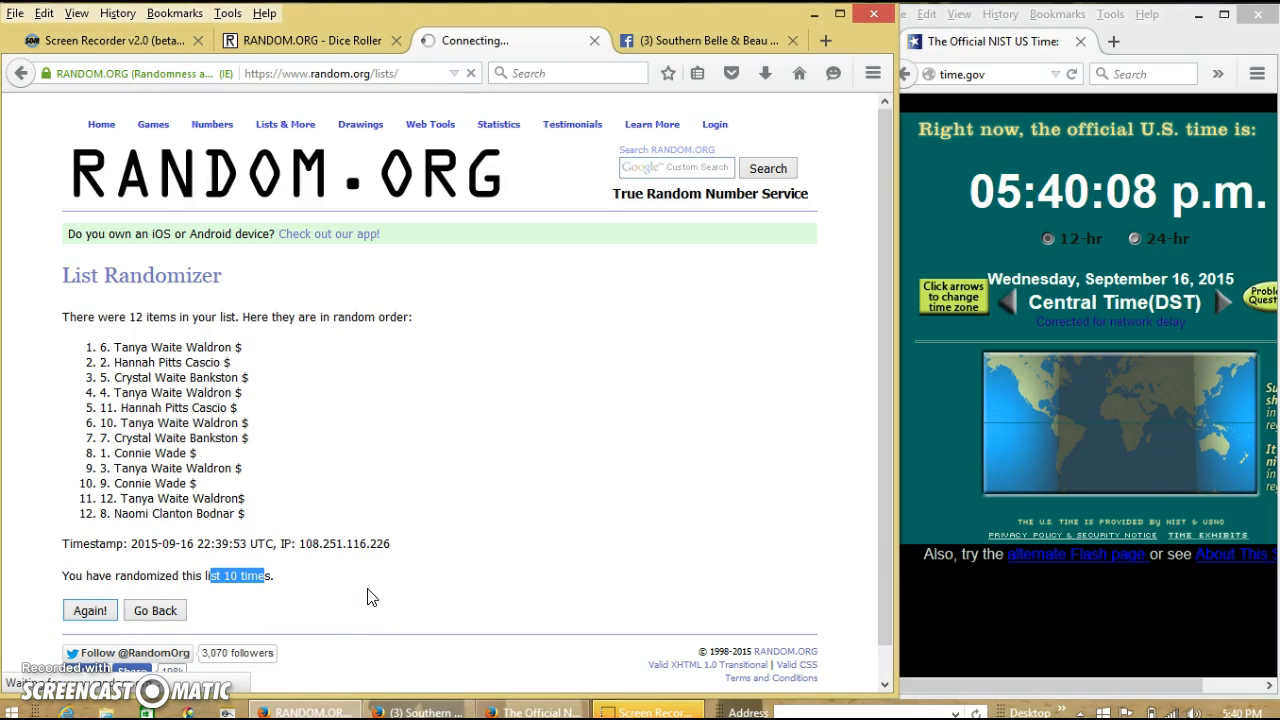
pyautogui.click(88, 610)
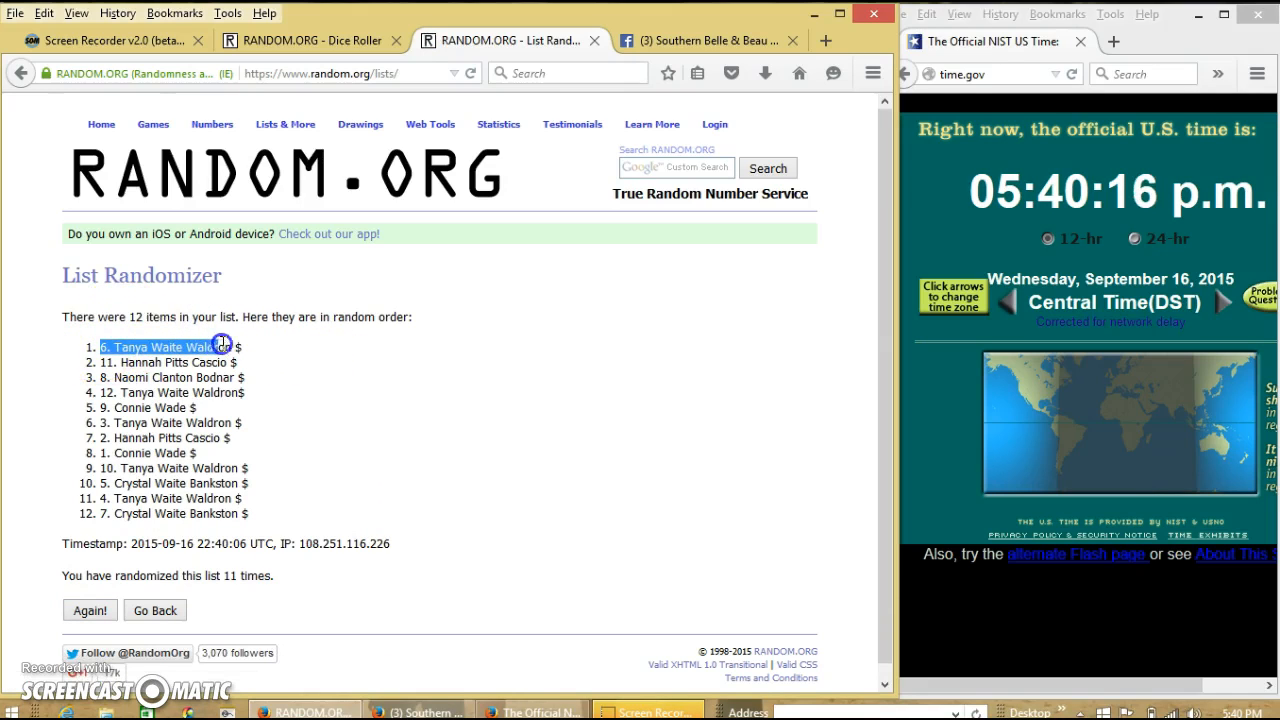
pyautogui.moveTo(380, 482)
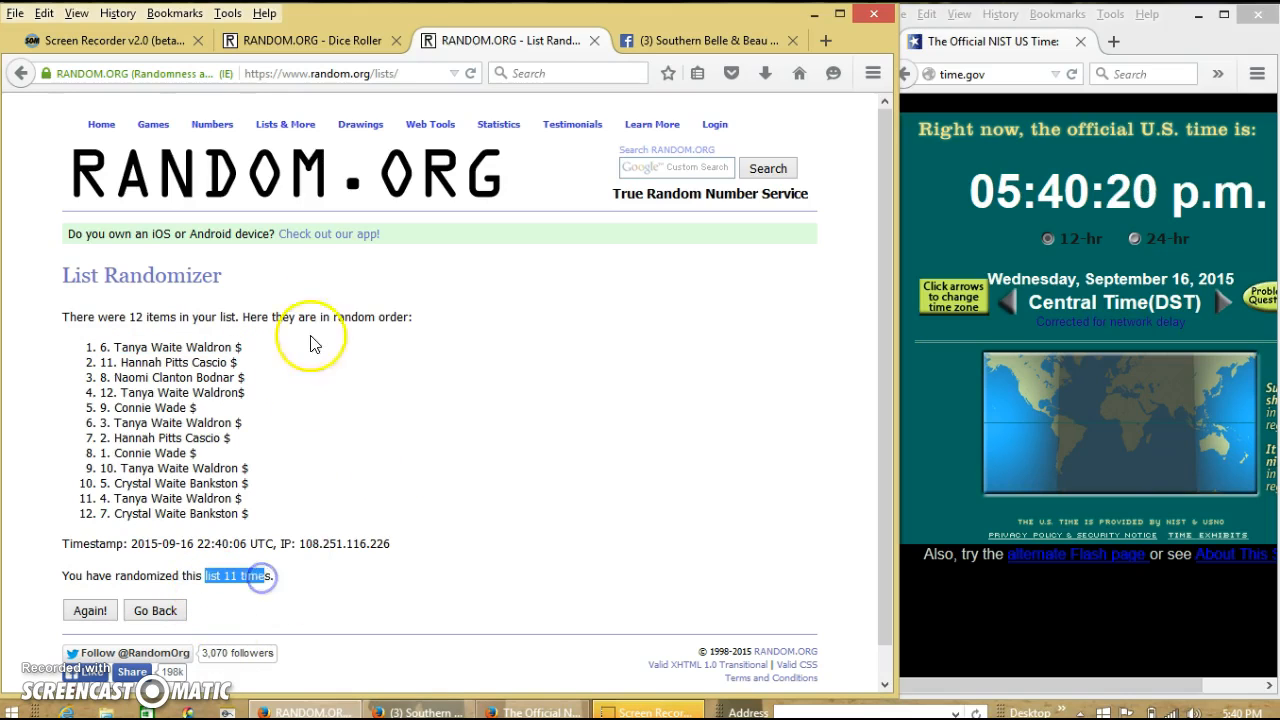
pyautogui.click(310, 40)
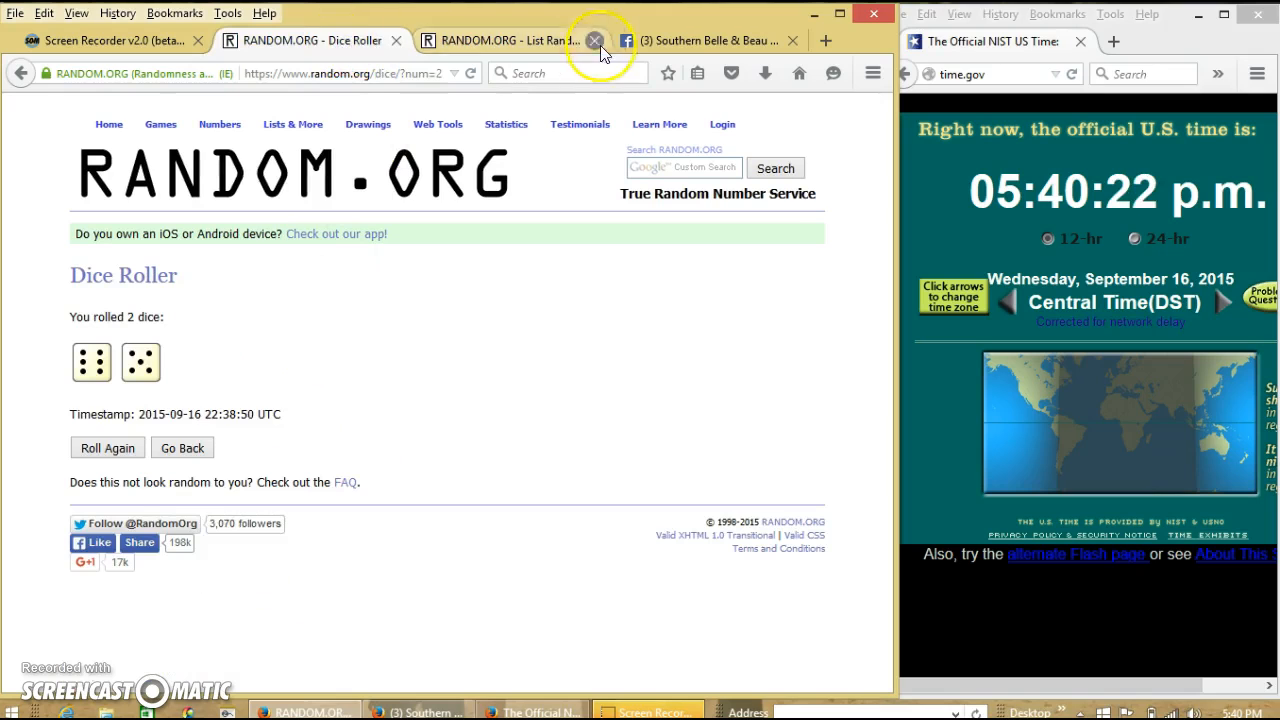
# Post a 'done' comment in the Facebook group thread after the final shuffle
pyautogui.click(704, 40)
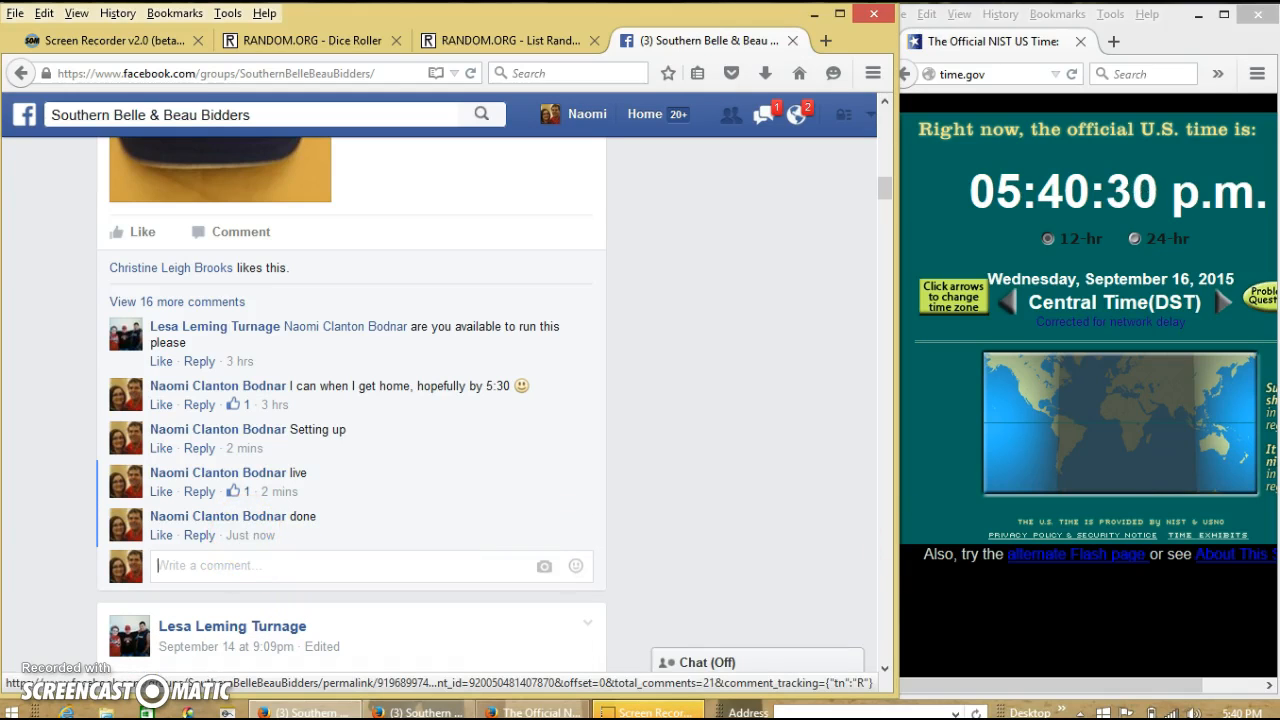
pyautogui.click(1224, 712)
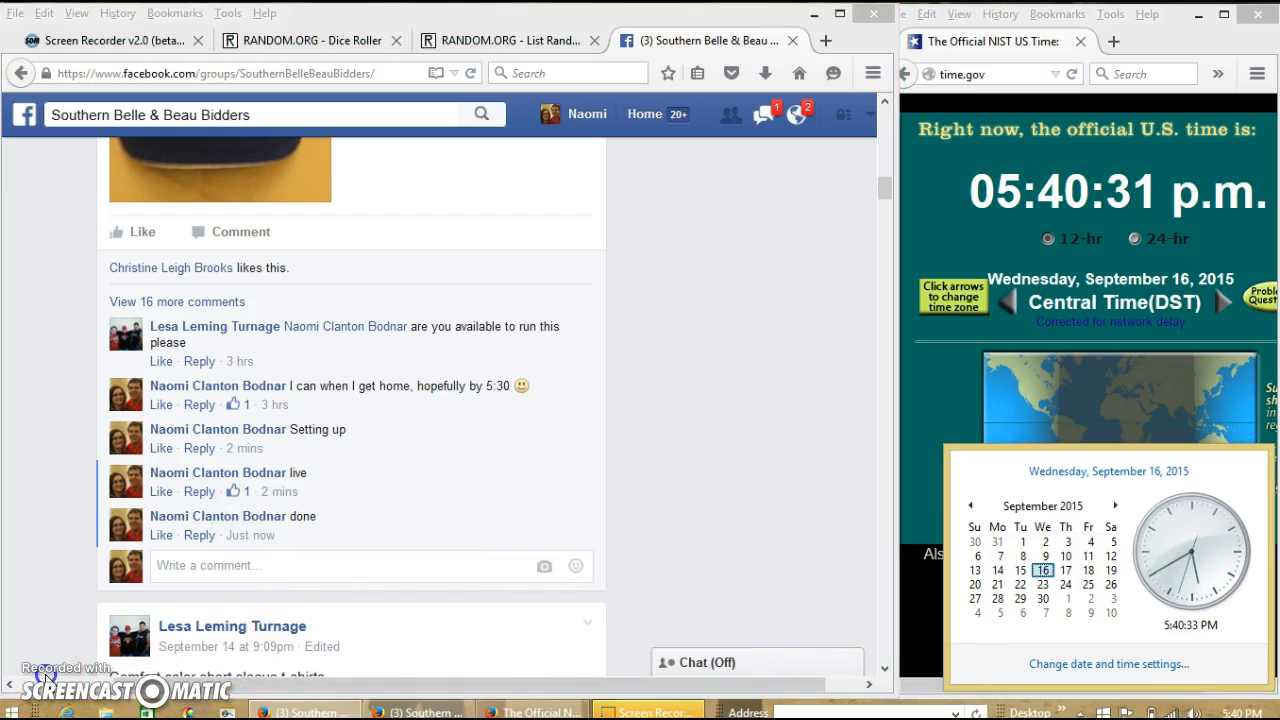